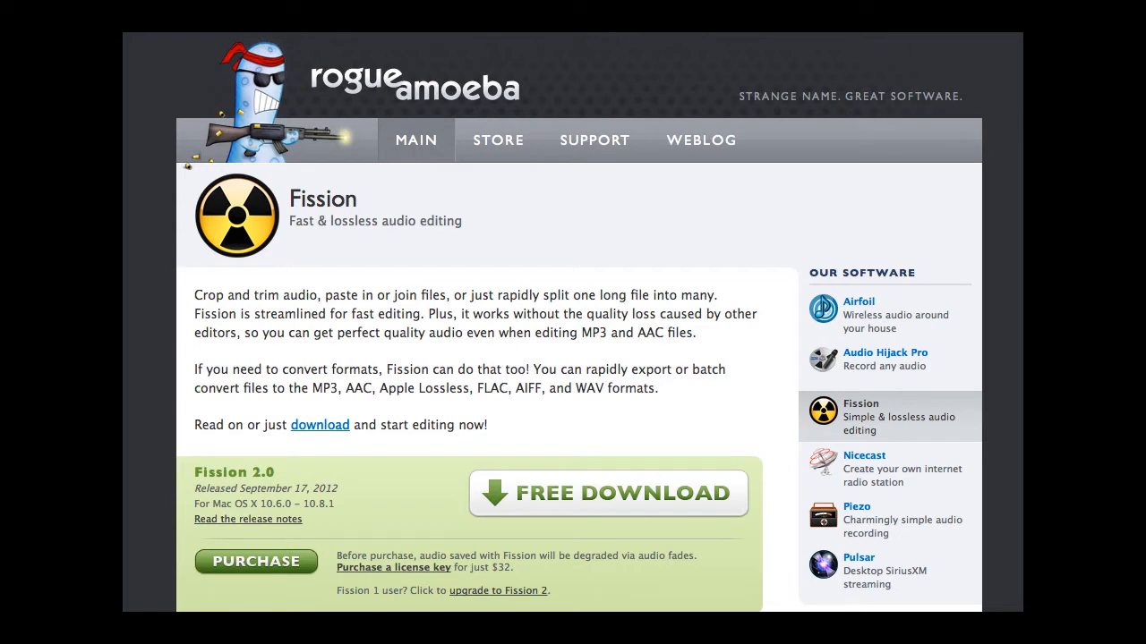
mouse_move(721, 367)
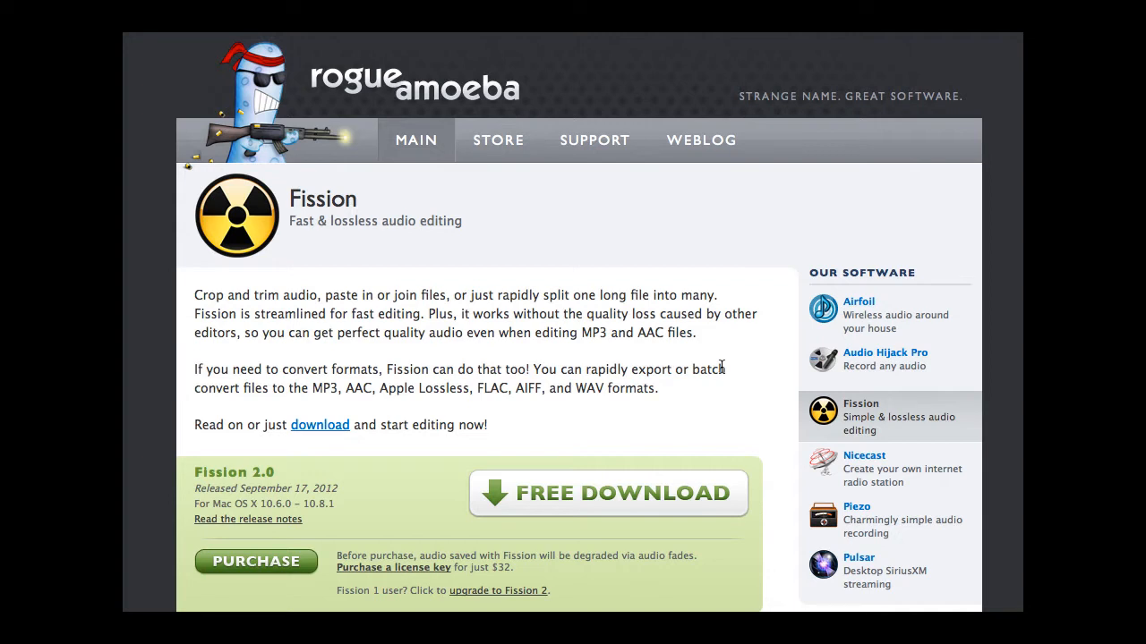
mouse_move(528, 566)
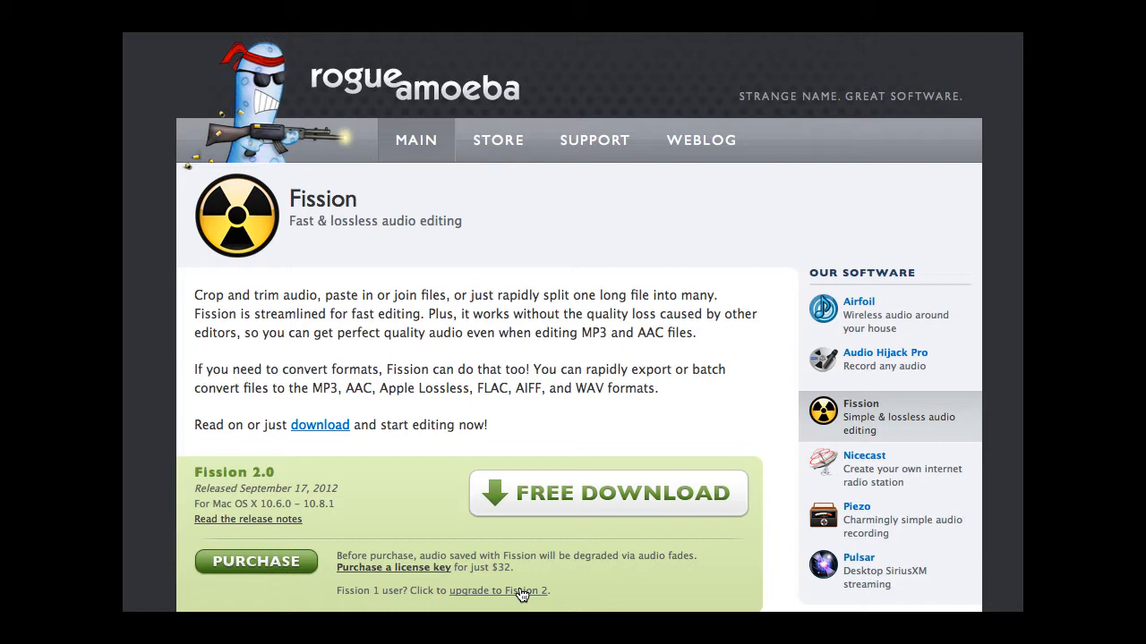
- Follow the 'upgrade to Fission 2' link from the Fission page, then switch to Fission
click(498, 591)
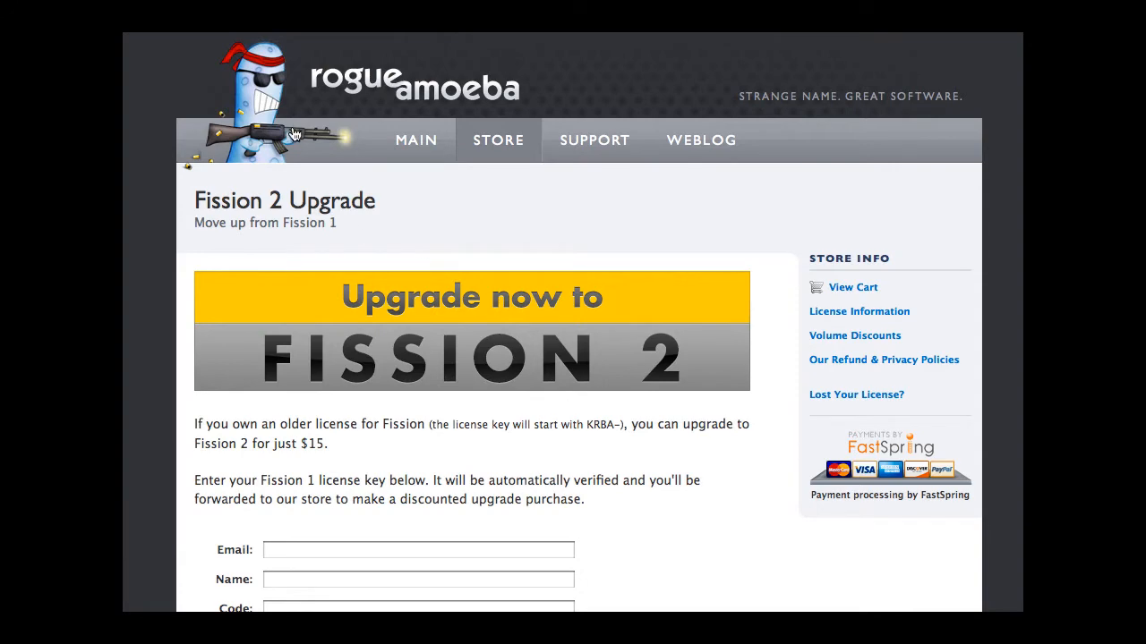
click(415, 139)
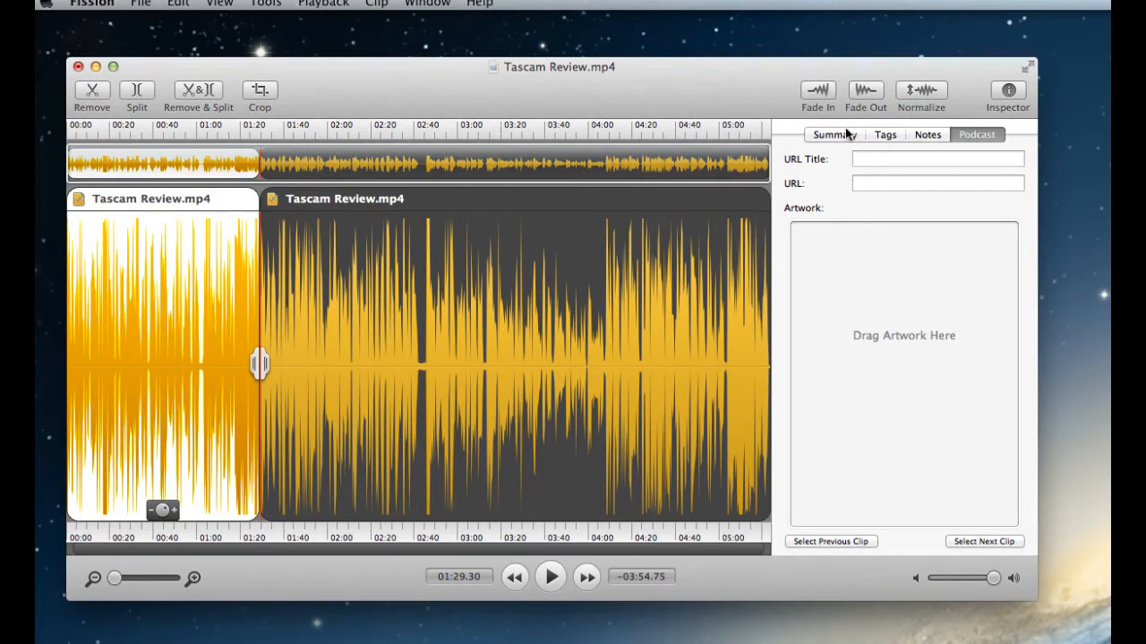
- Show the Summary inspector page for the first Tascam Review.mp4 clip
click(834, 134)
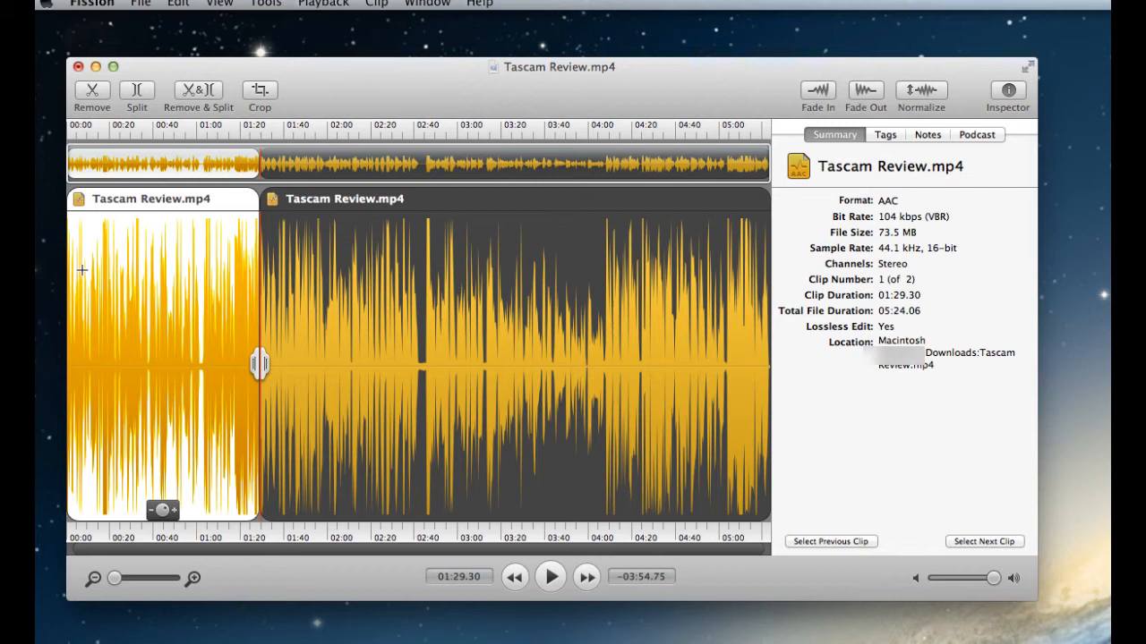
mouse_move(189, 247)
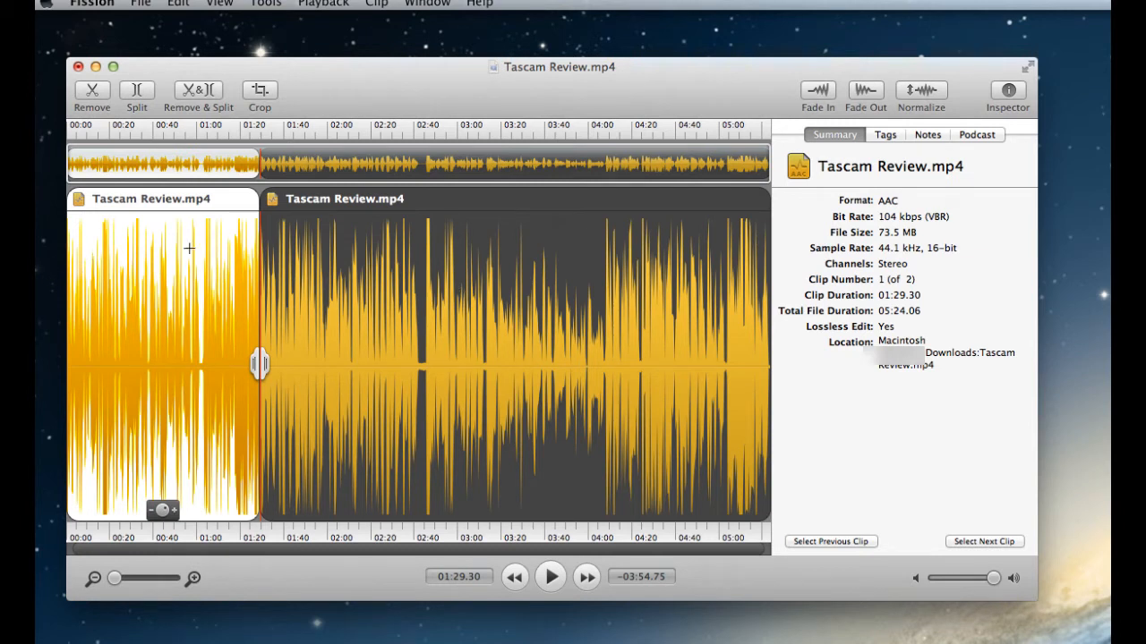
mouse_move(274, 258)
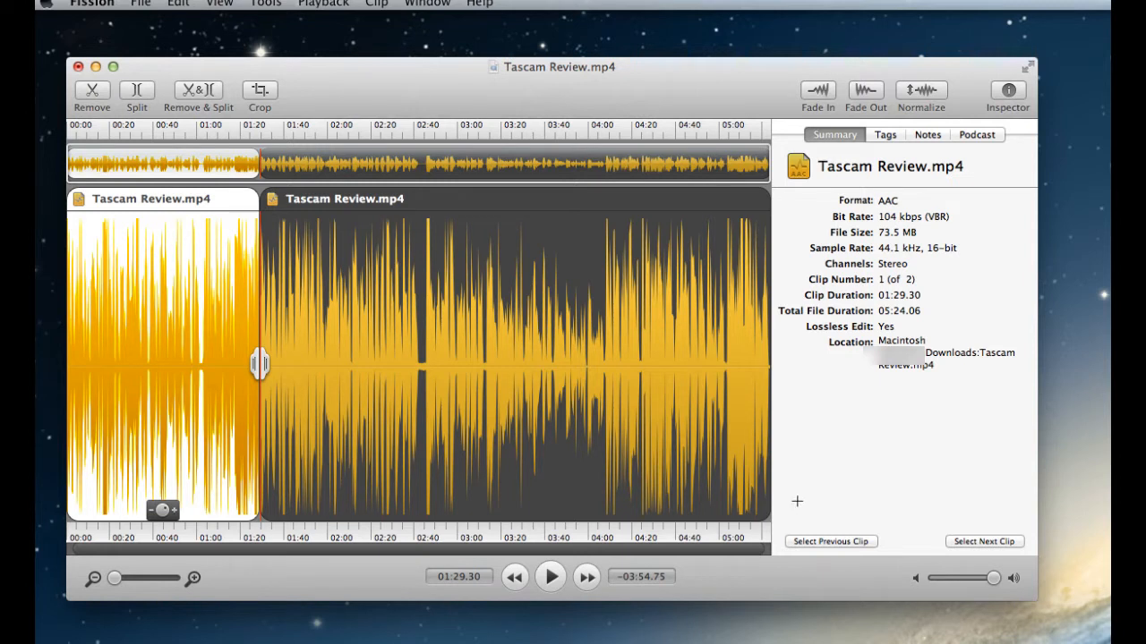
- Open Lion Tip Add To Reading List.m4v in its own window, set it aside, and bring Tascam Review.mp4 forward
click(140, 4)
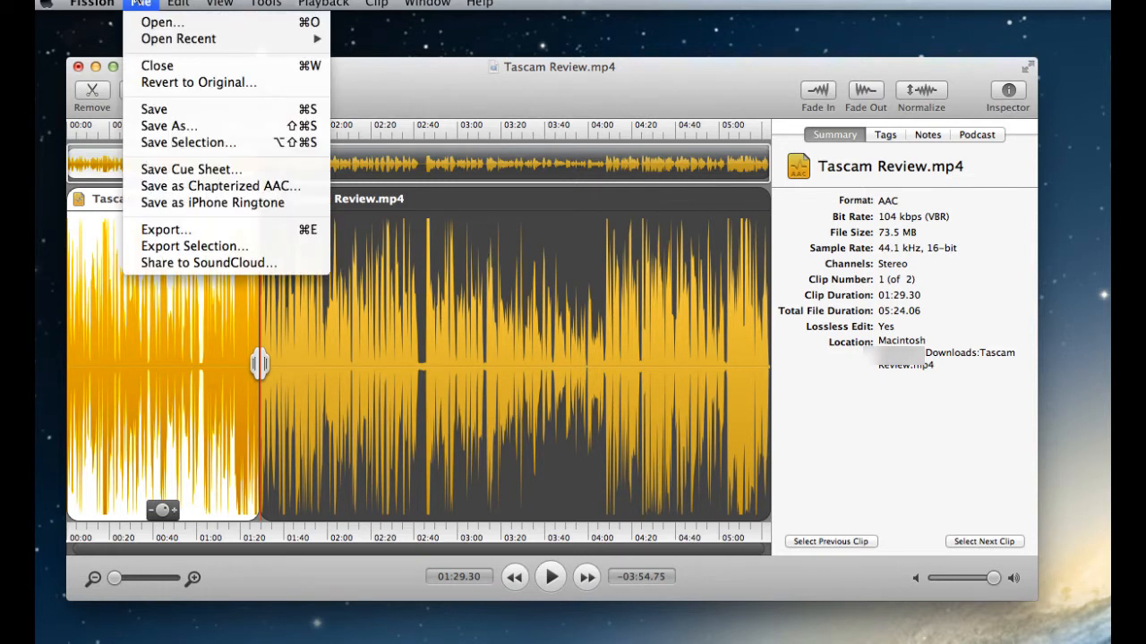
mouse_move(157, 64)
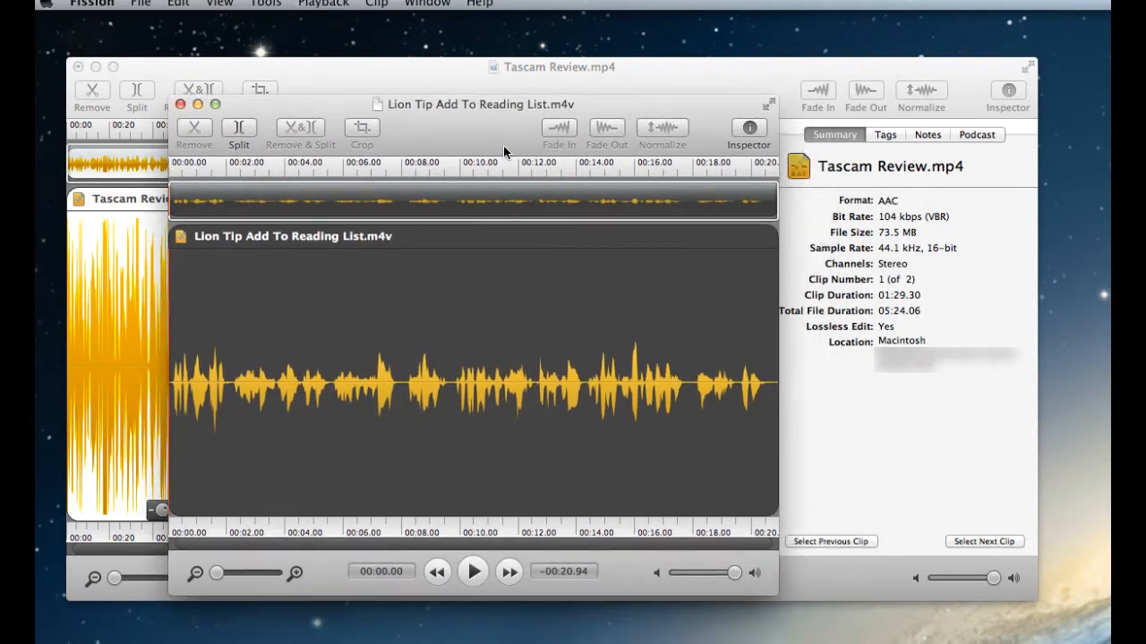
drag(480, 103, 490, 118)
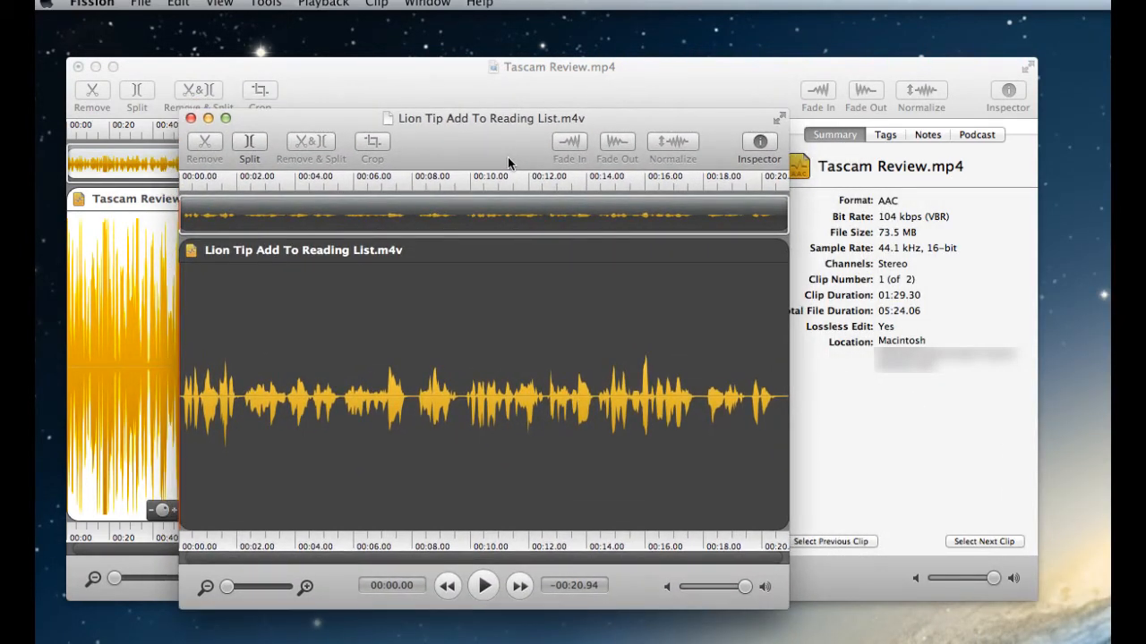
drag(491, 118, 507, 147)
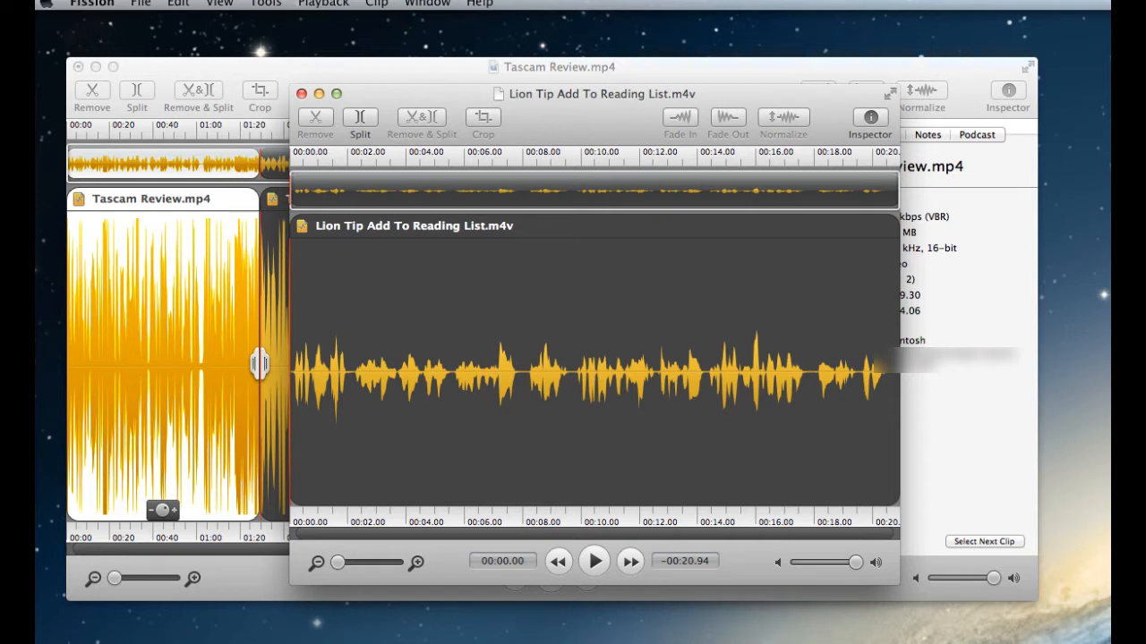
mouse_move(557, 121)
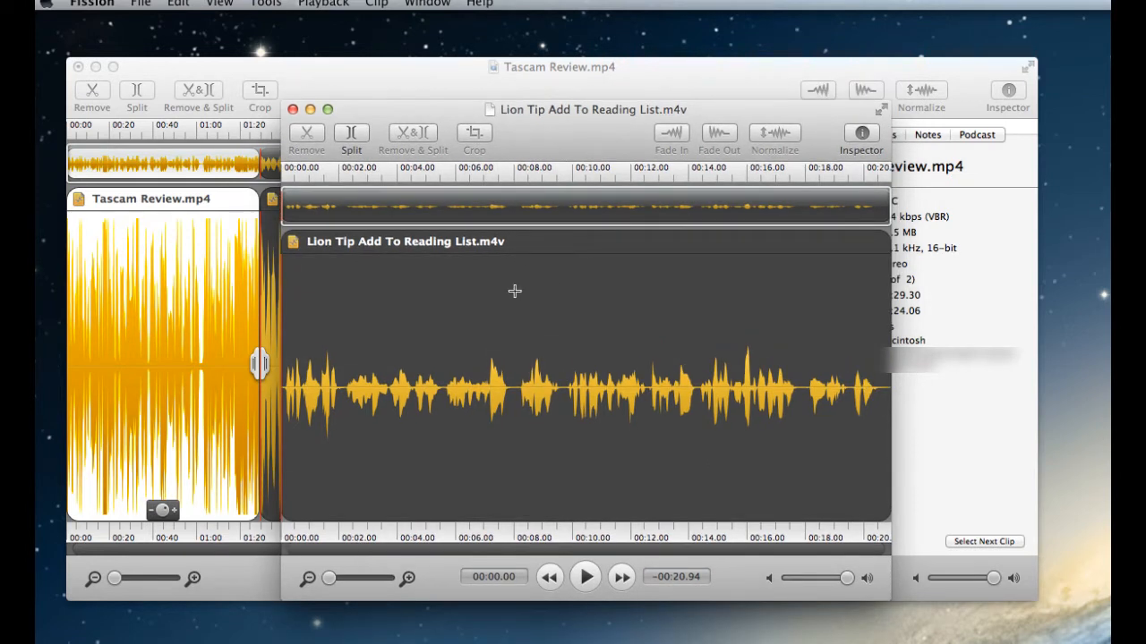
drag(588, 109, 548, 115)
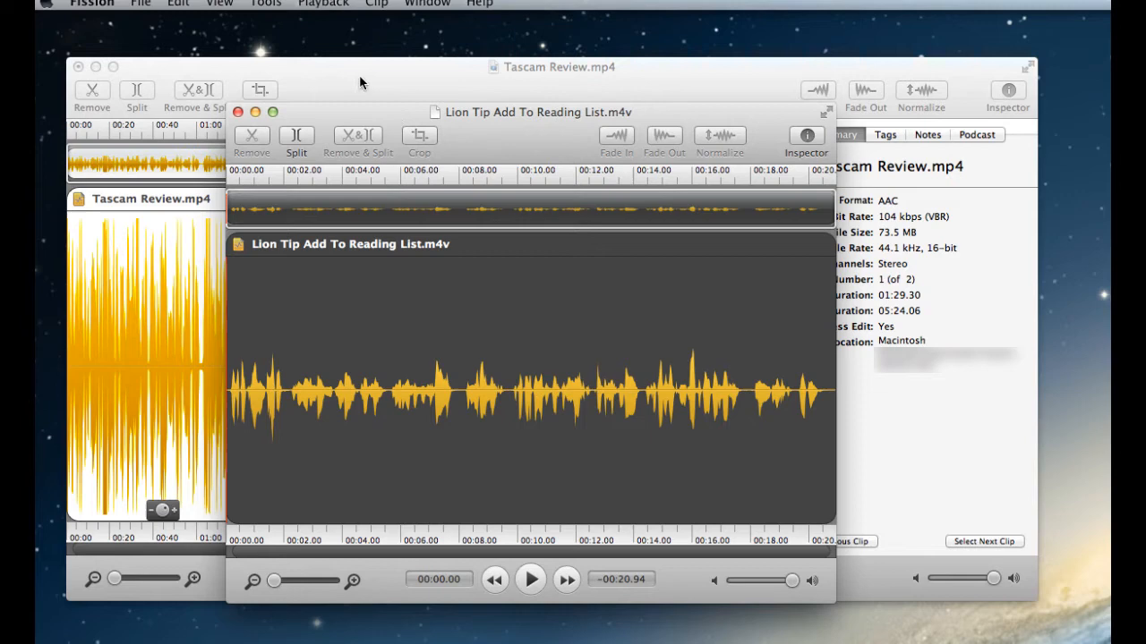
click(238, 111)
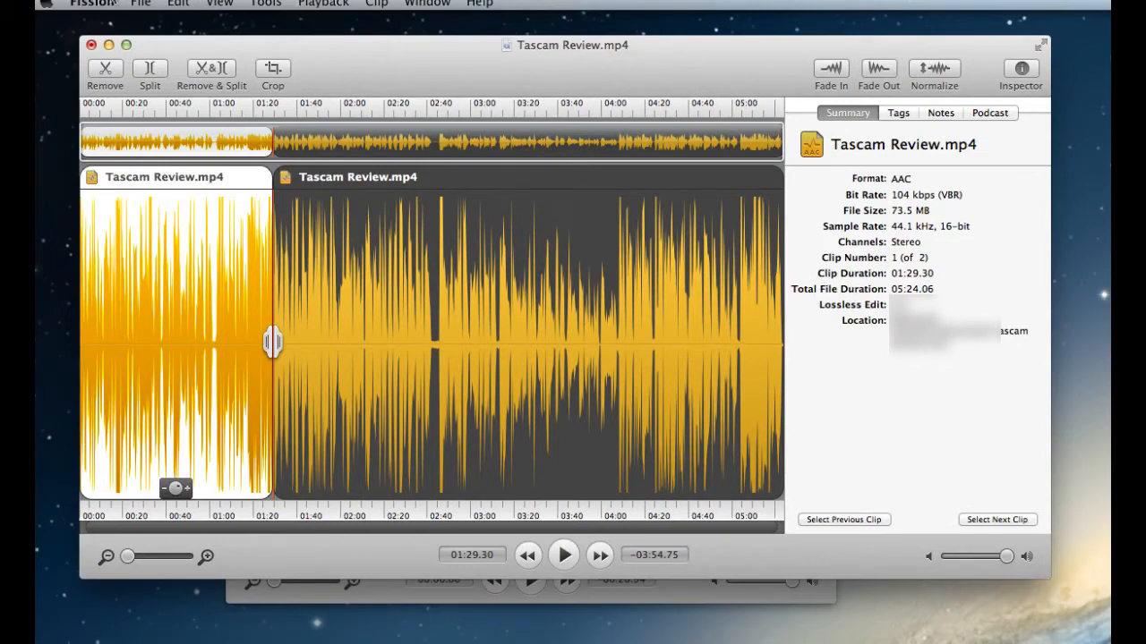
- Bring up the export sheet and settle on MP3 after previewing Apple Lossless, FLAC and AIFF
click(140, 4)
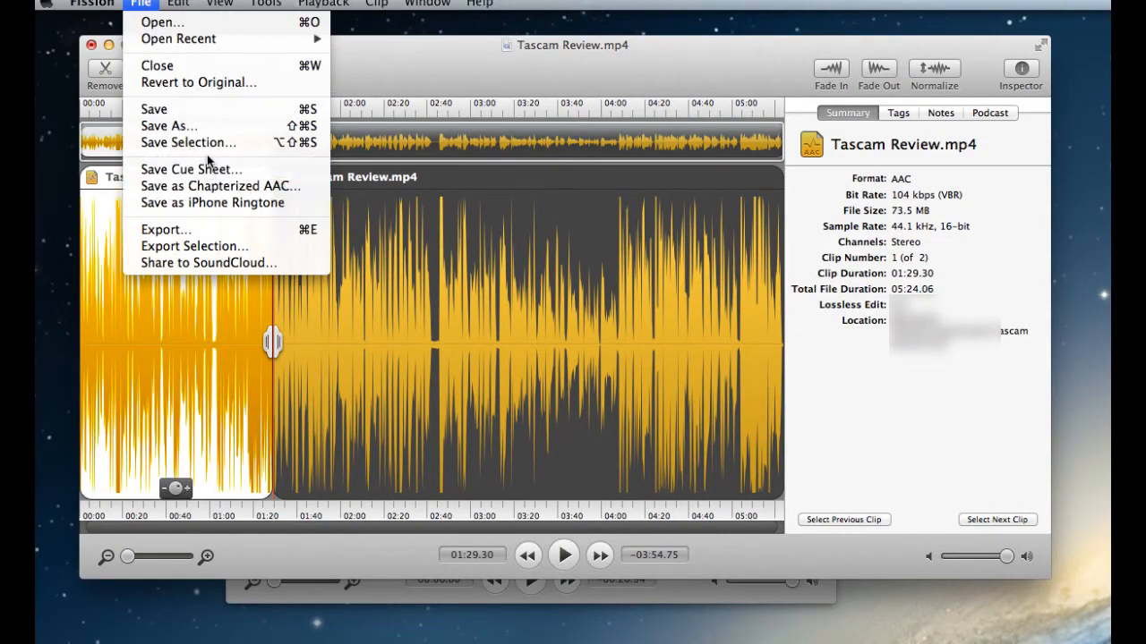
click(165, 230)
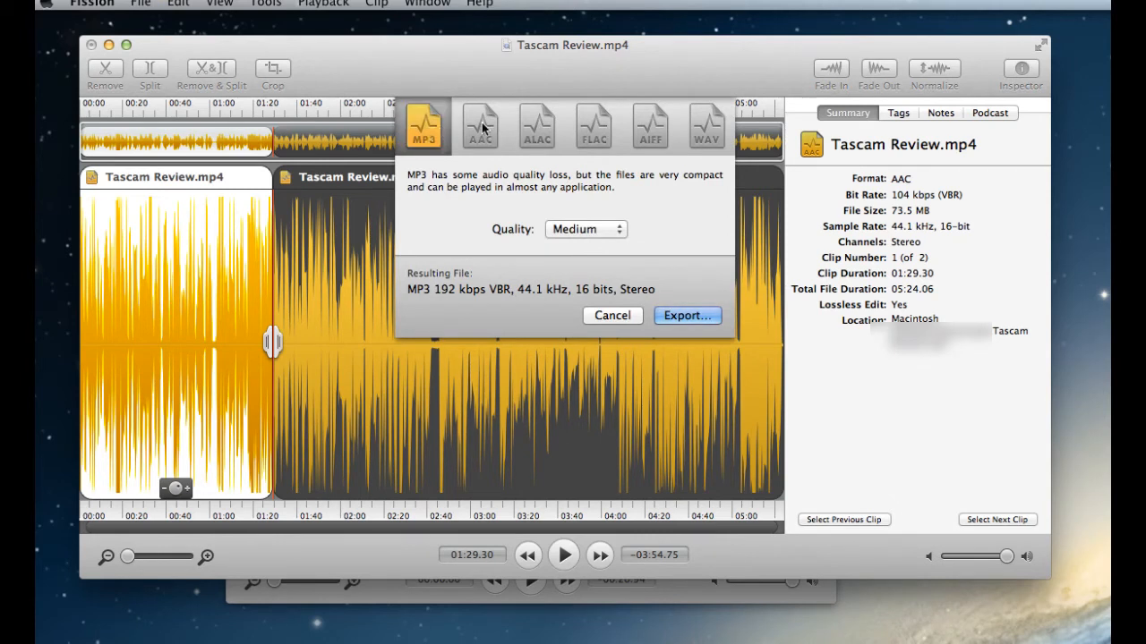
click(537, 125)
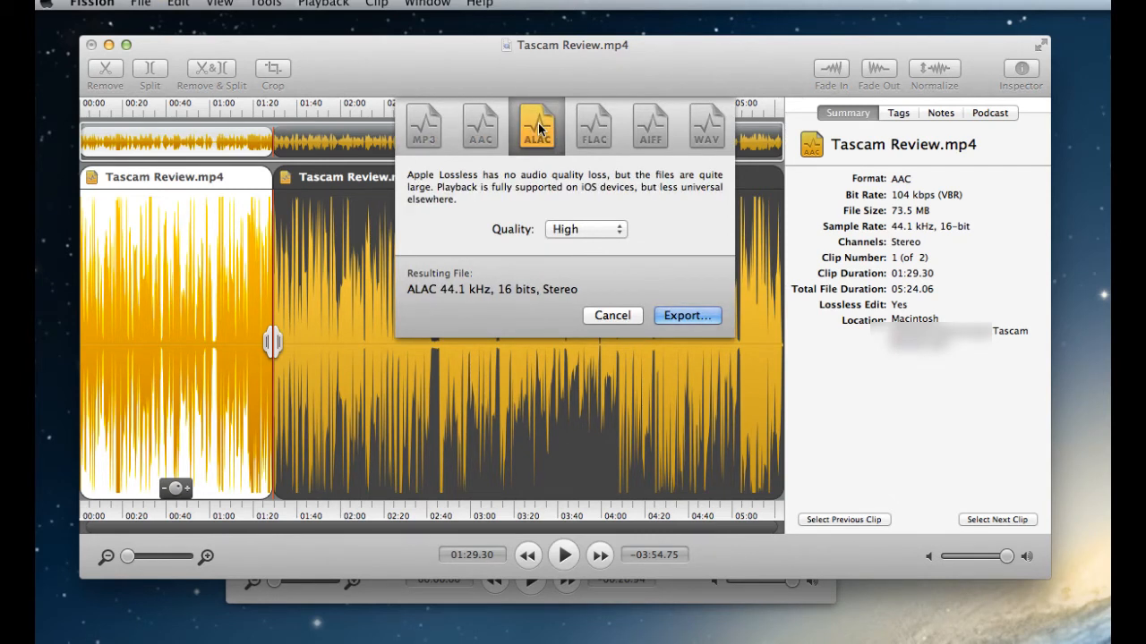
click(594, 126)
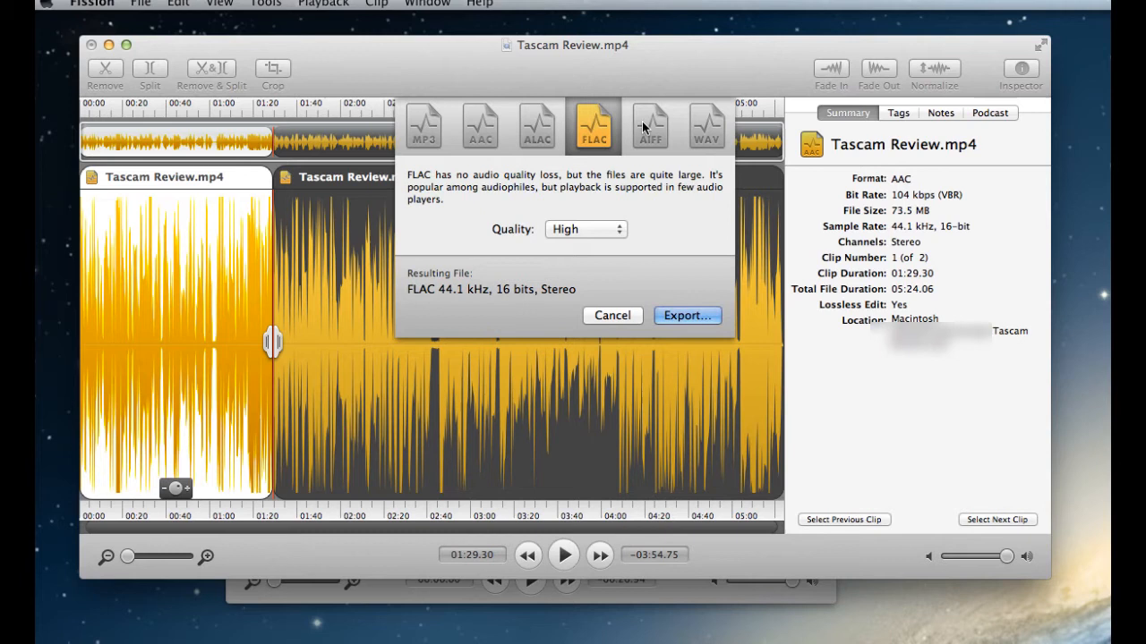
click(648, 125)
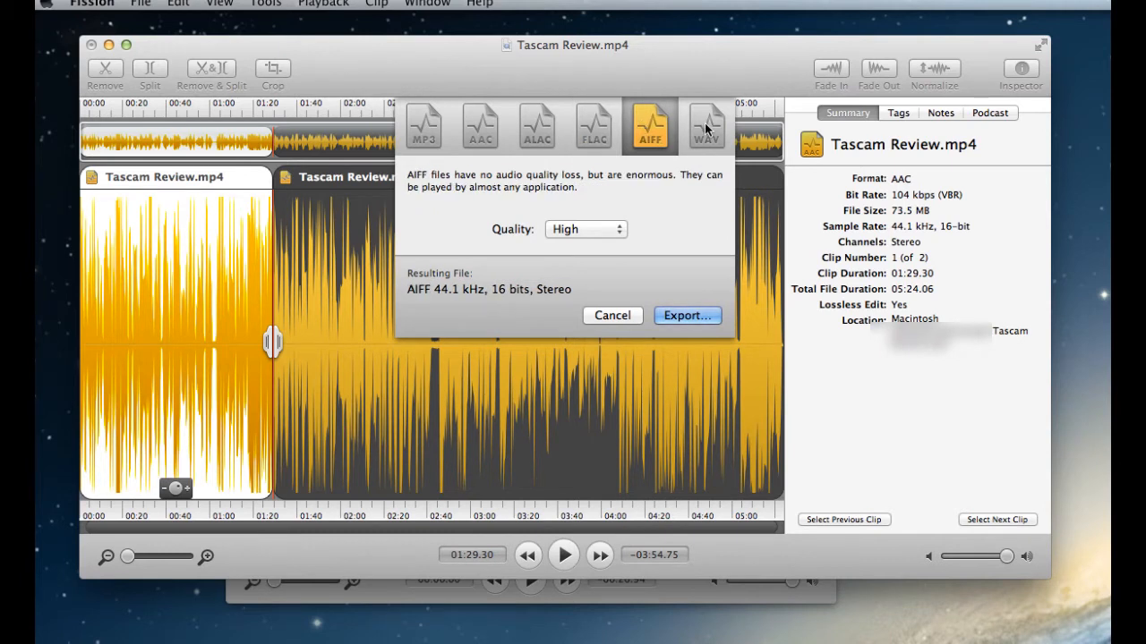
click(423, 126)
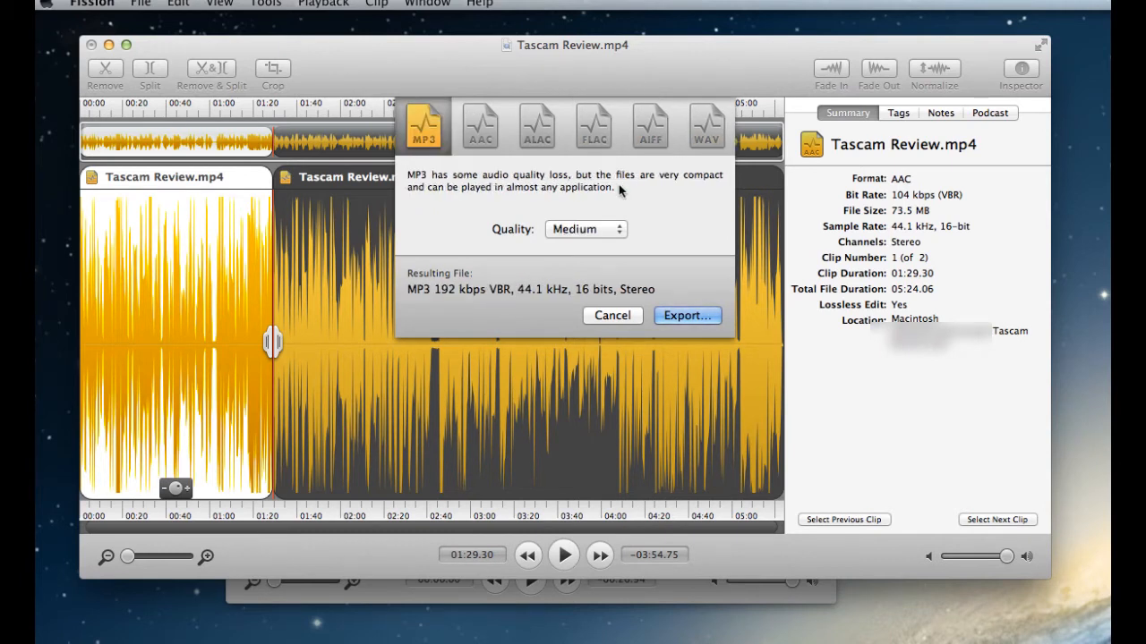
- Set the MP3 quality to High, then switch it to Custom settings
click(584, 229)
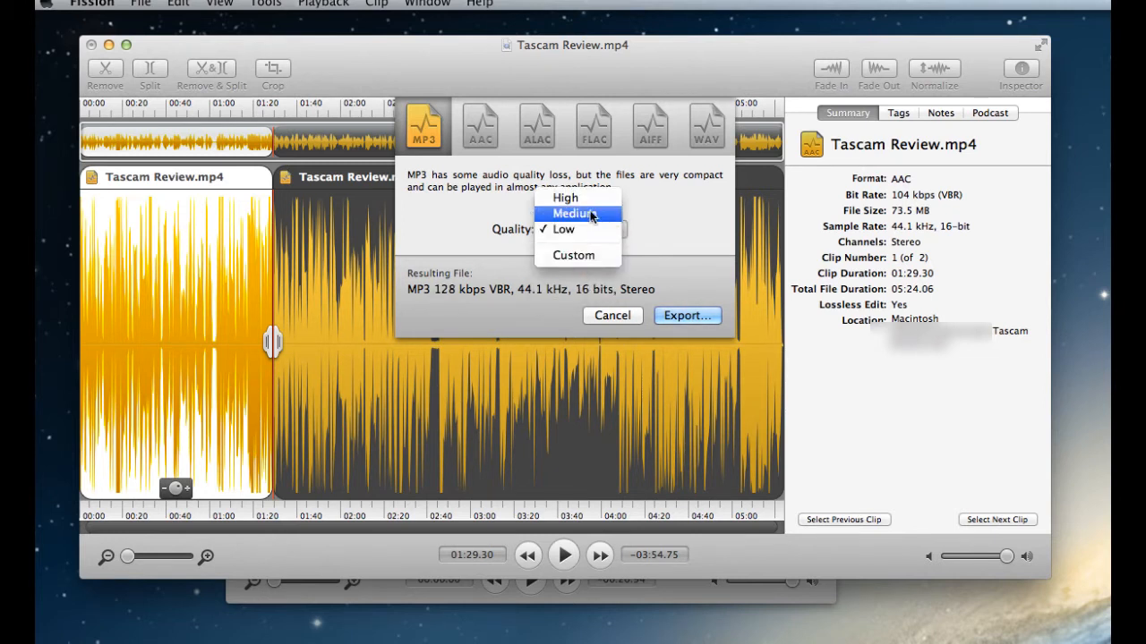
click(565, 197)
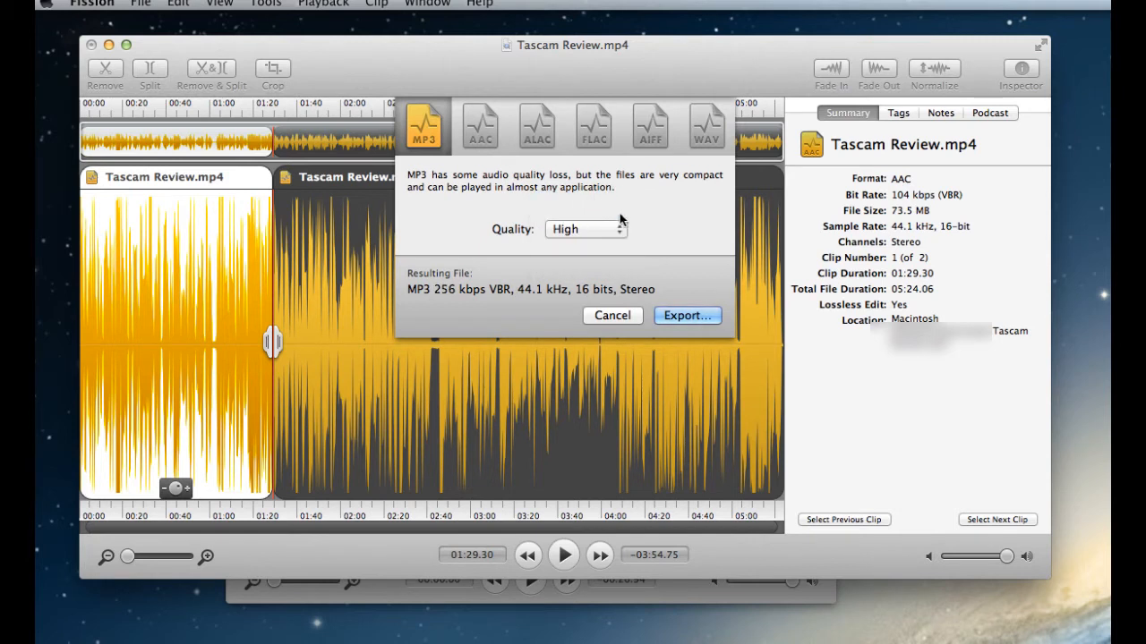
mouse_move(609, 277)
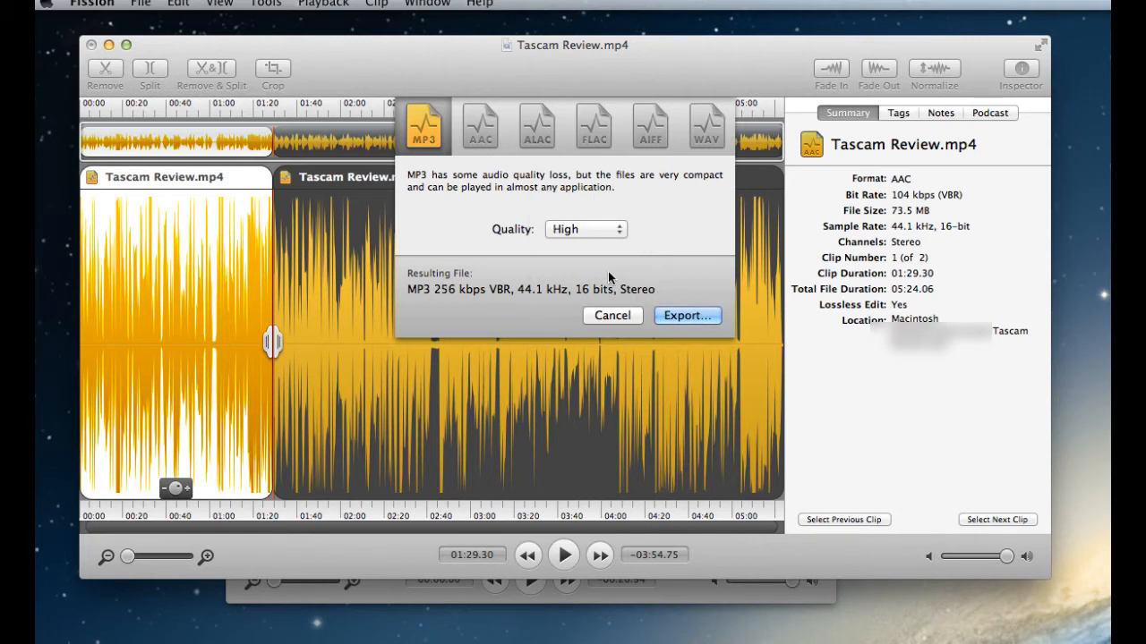
click(585, 229)
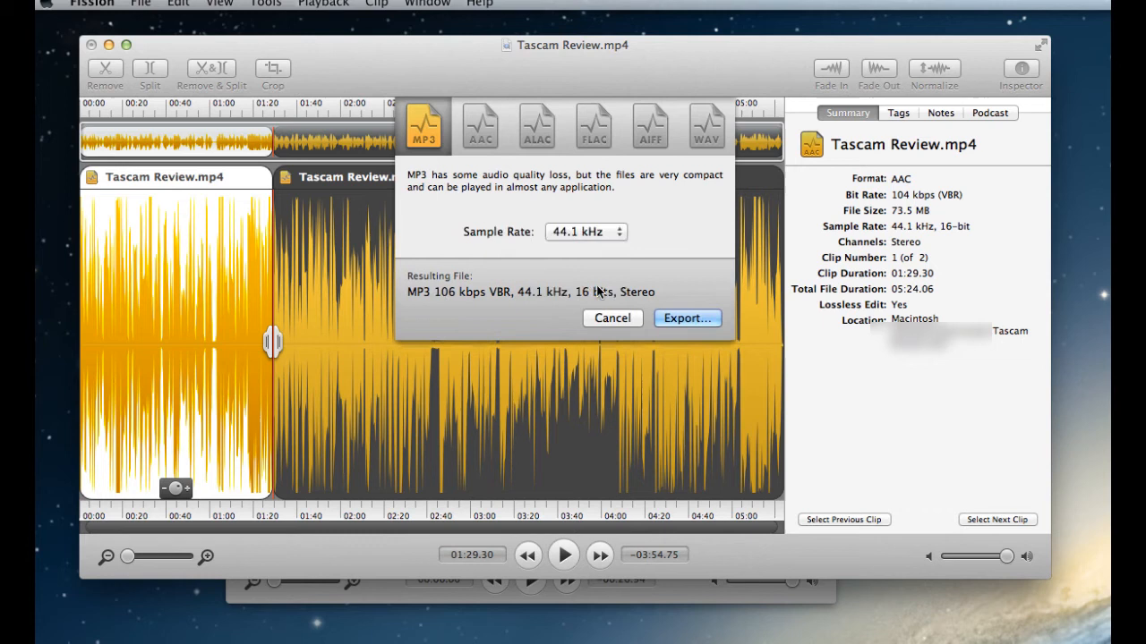
- Set the custom MP3 maximum bit rate to 320 kbps and dismiss the export sheet
click(585, 229)
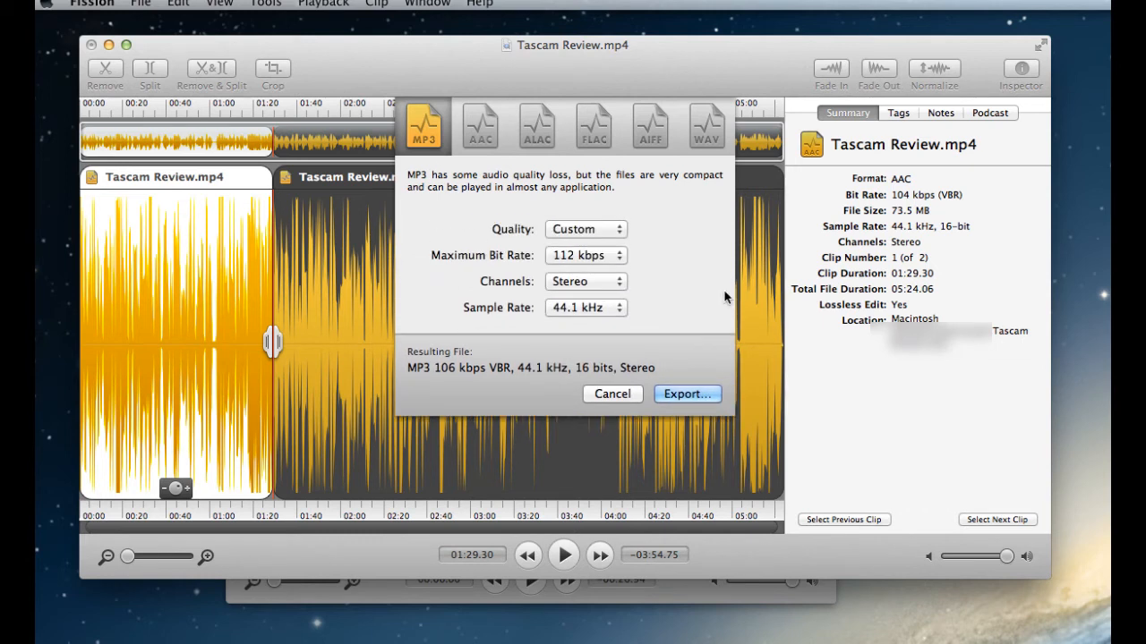
click(585, 254)
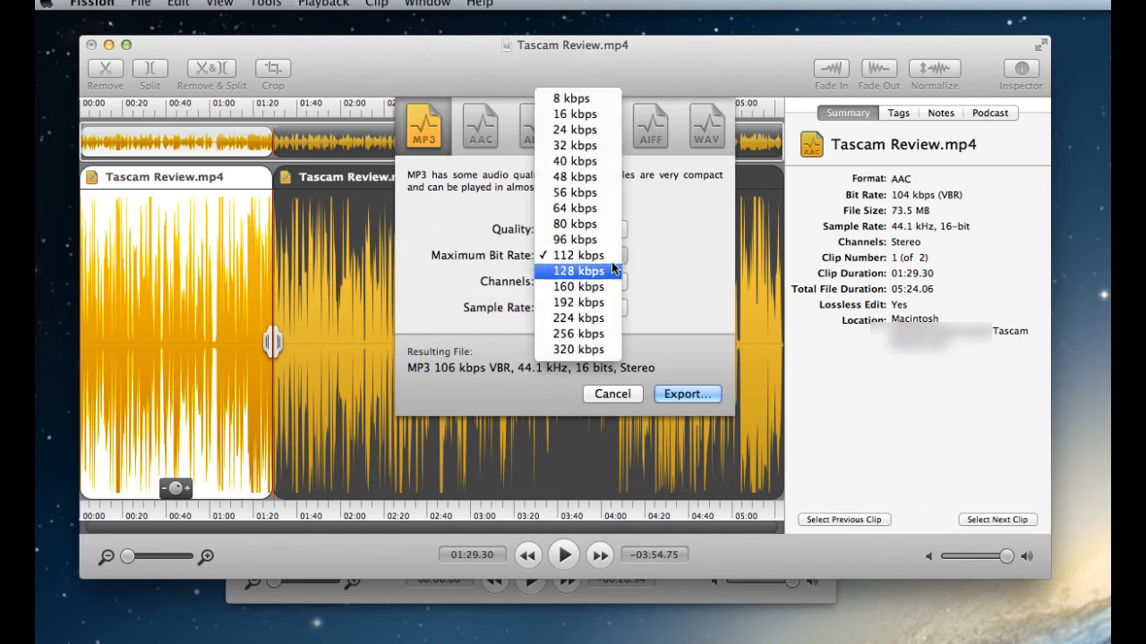
click(578, 349)
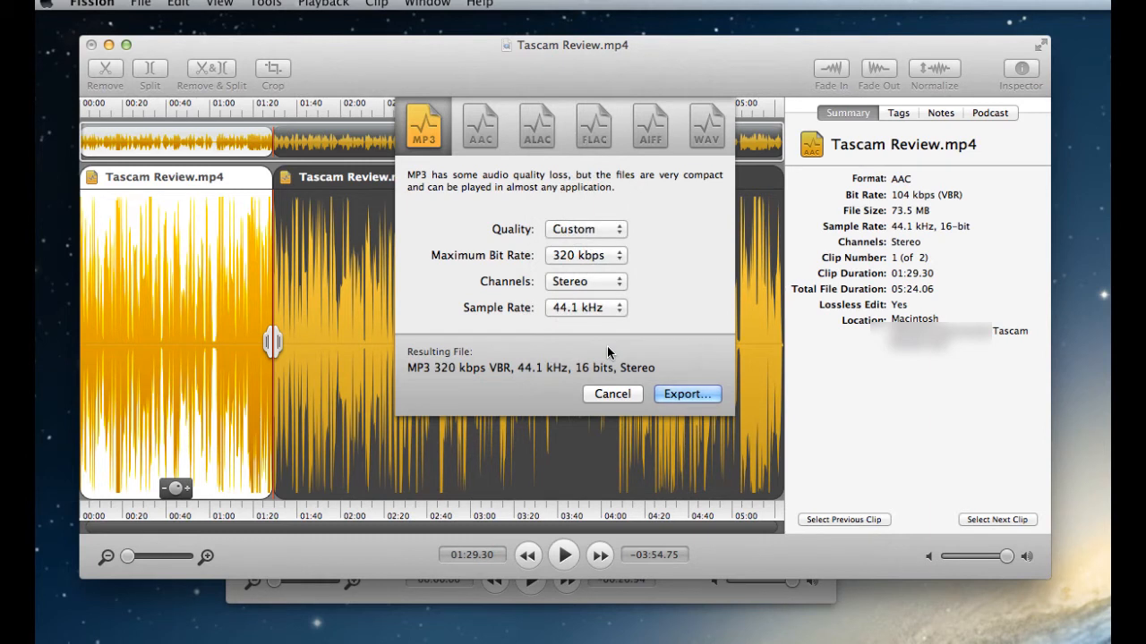
mouse_move(609, 319)
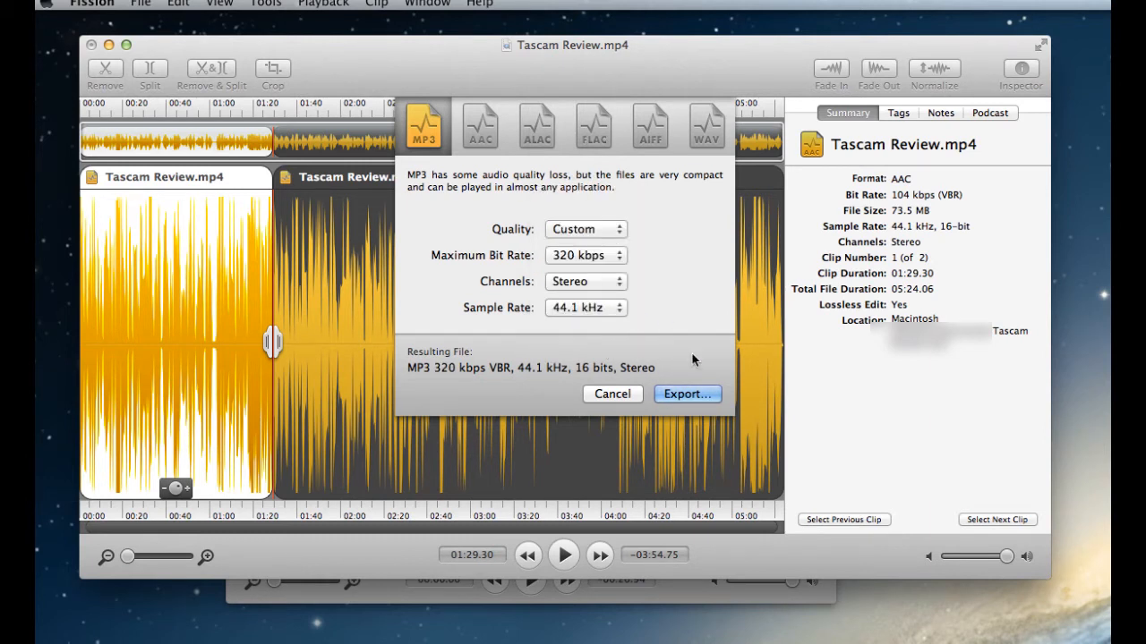
click(612, 394)
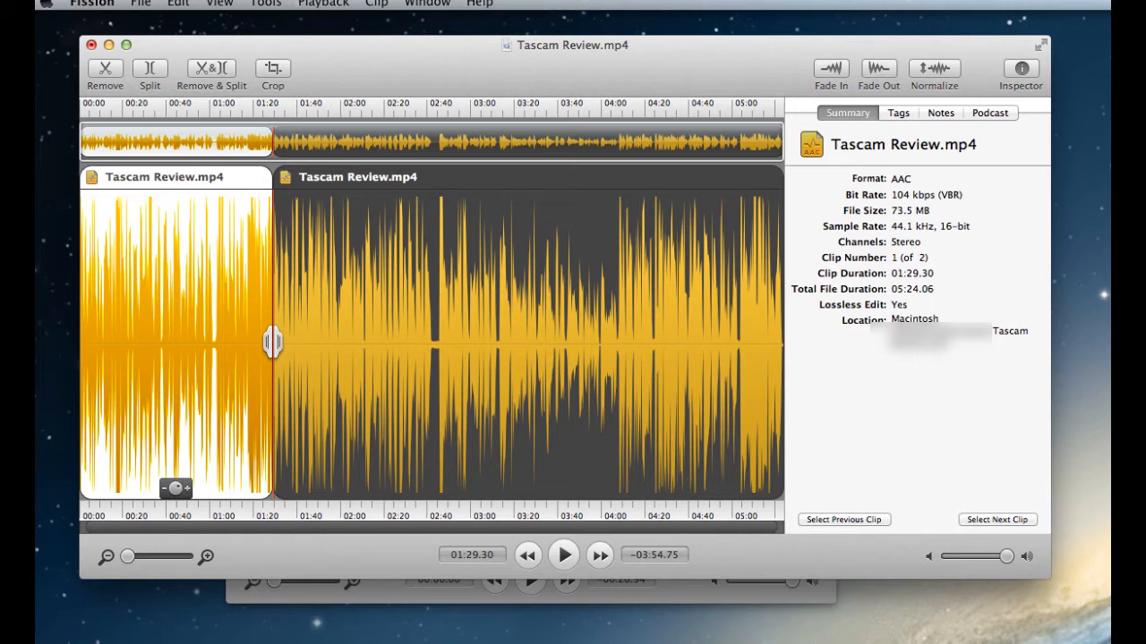
mouse_move(655, 271)
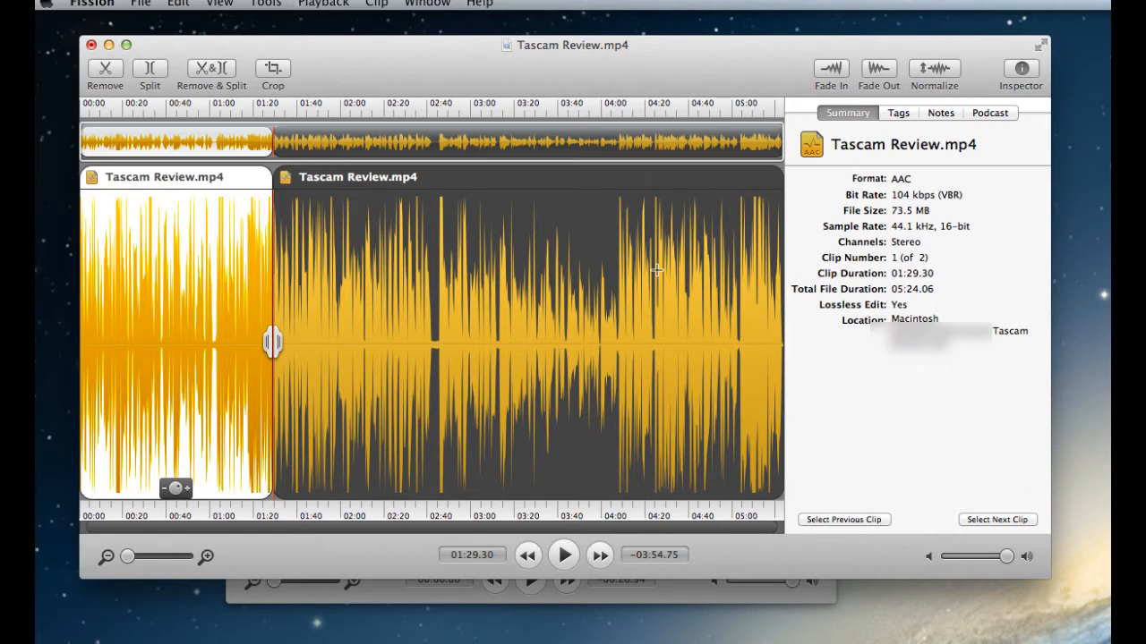
mouse_move(466, 200)
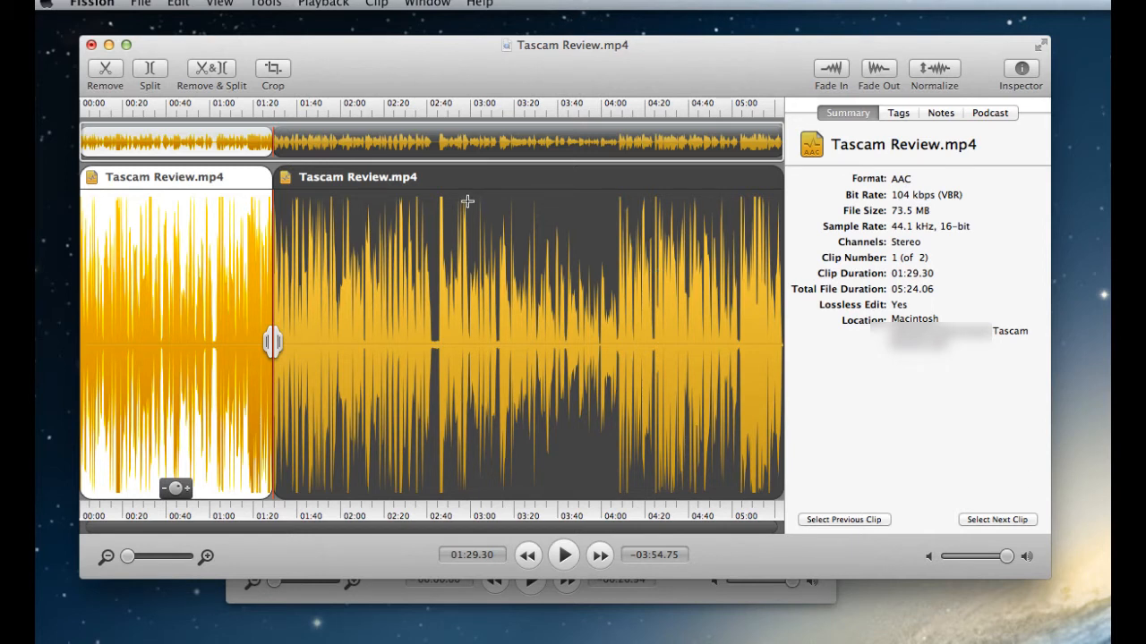
mouse_move(523, 243)
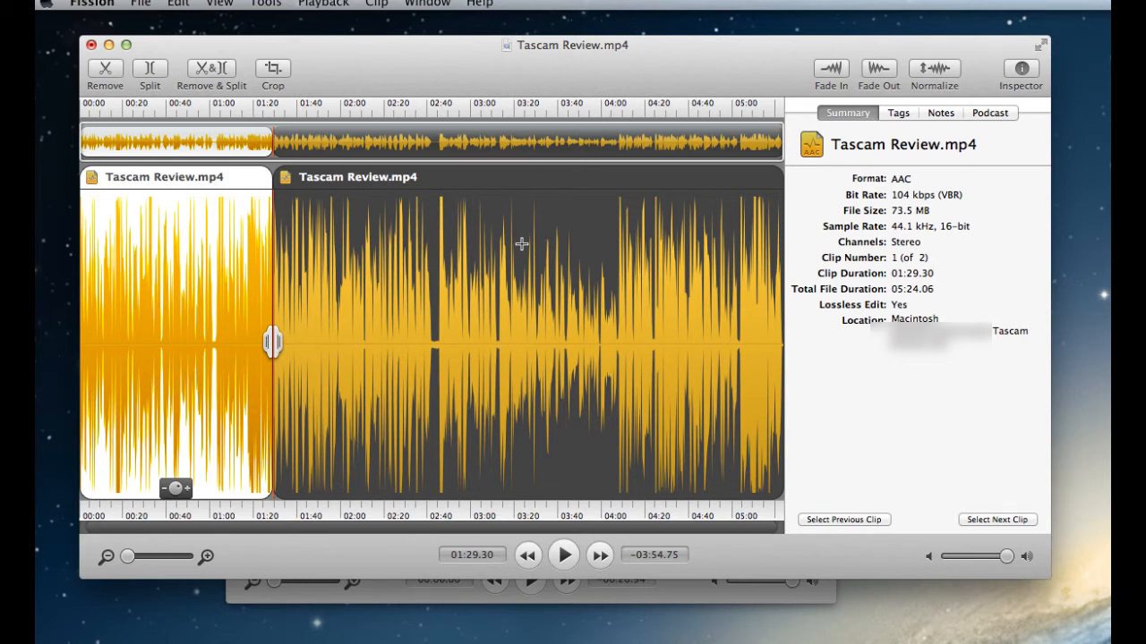
mouse_move(777, 464)
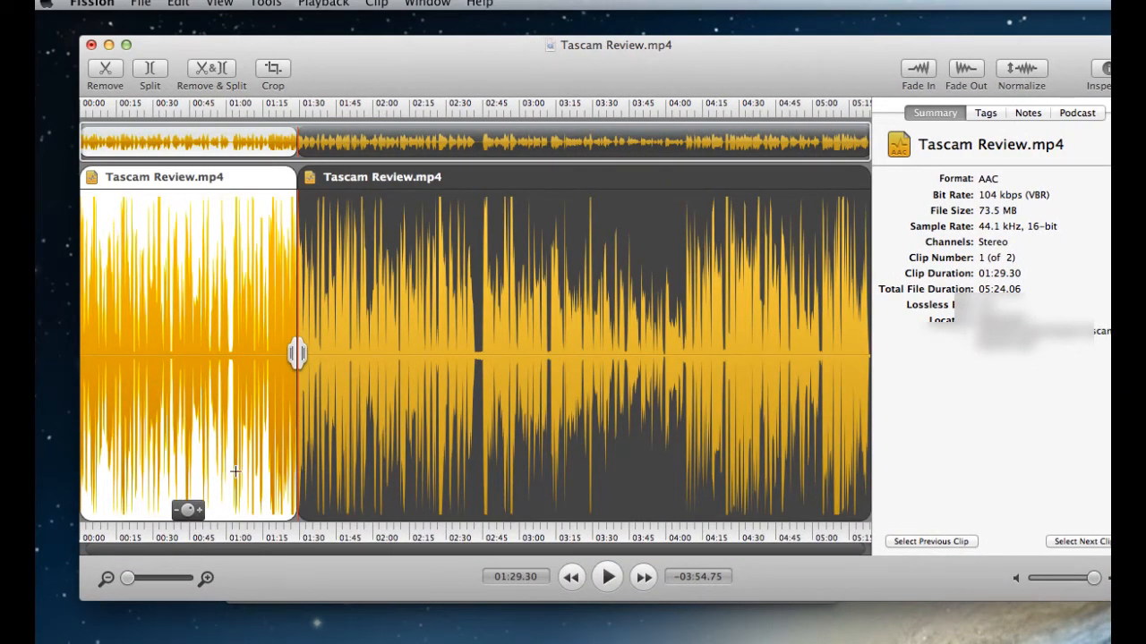
mouse_move(519, 387)
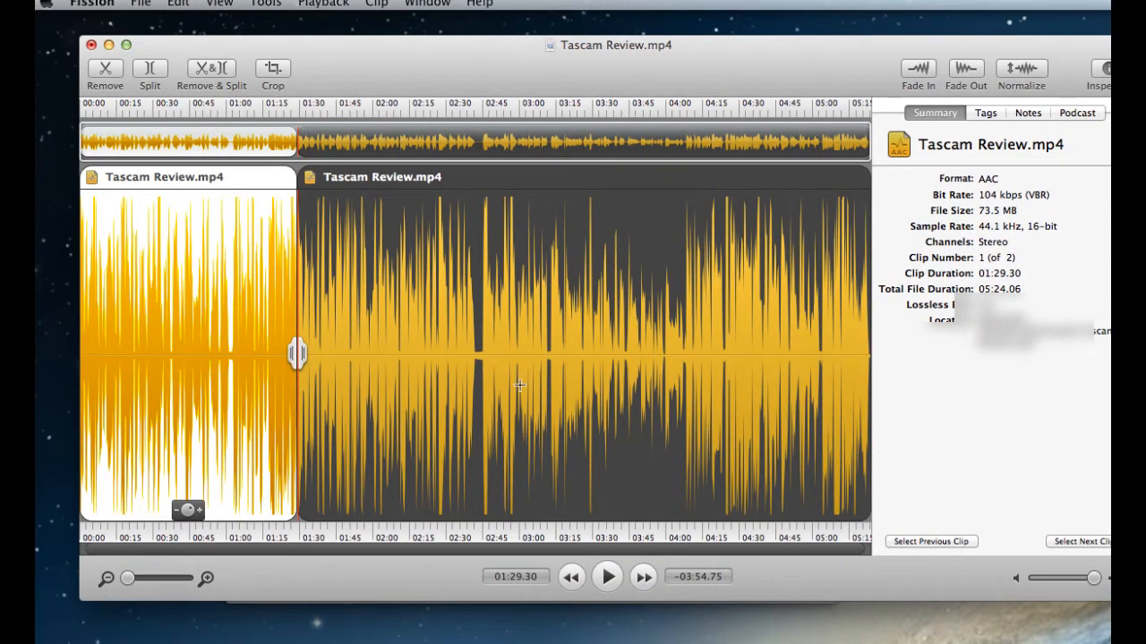
mouse_move(547, 386)
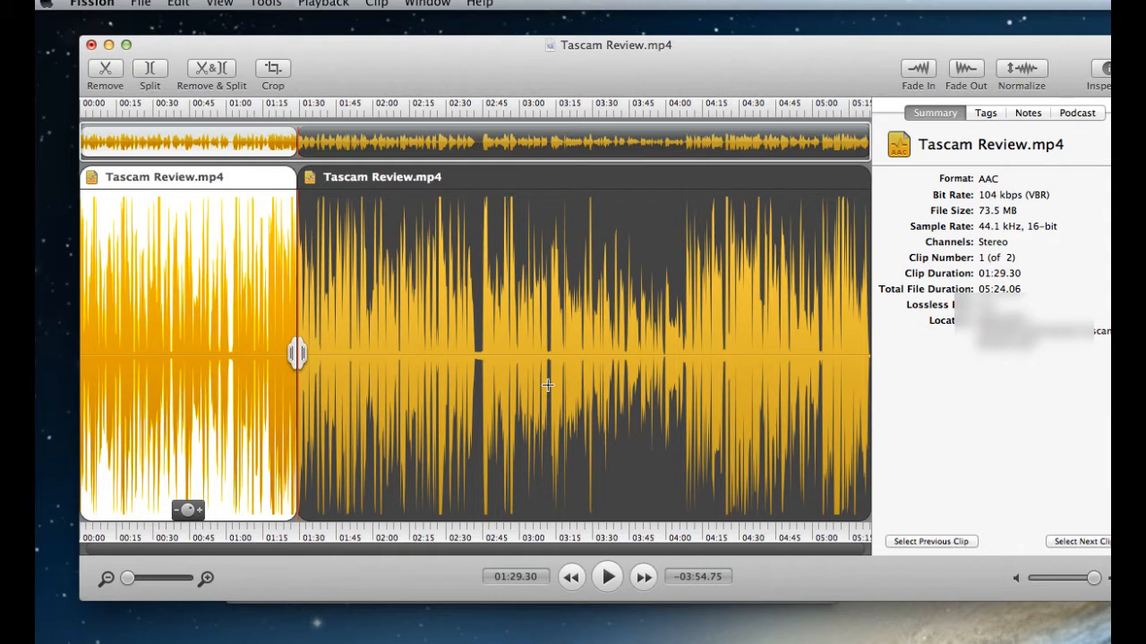
mouse_move(308, 226)
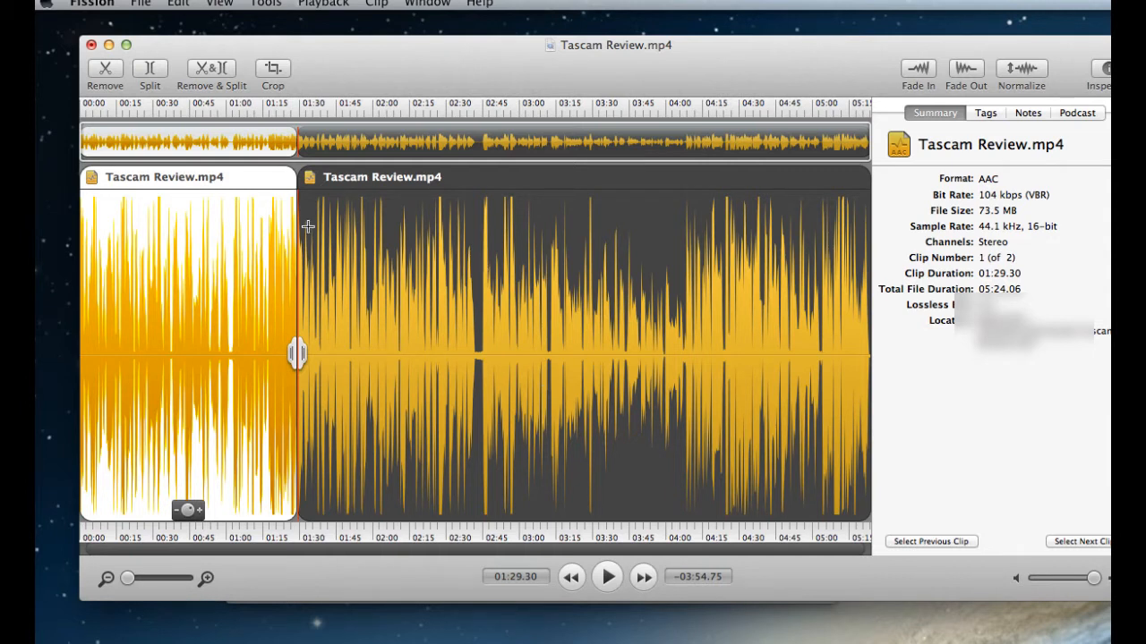
mouse_move(225, 222)
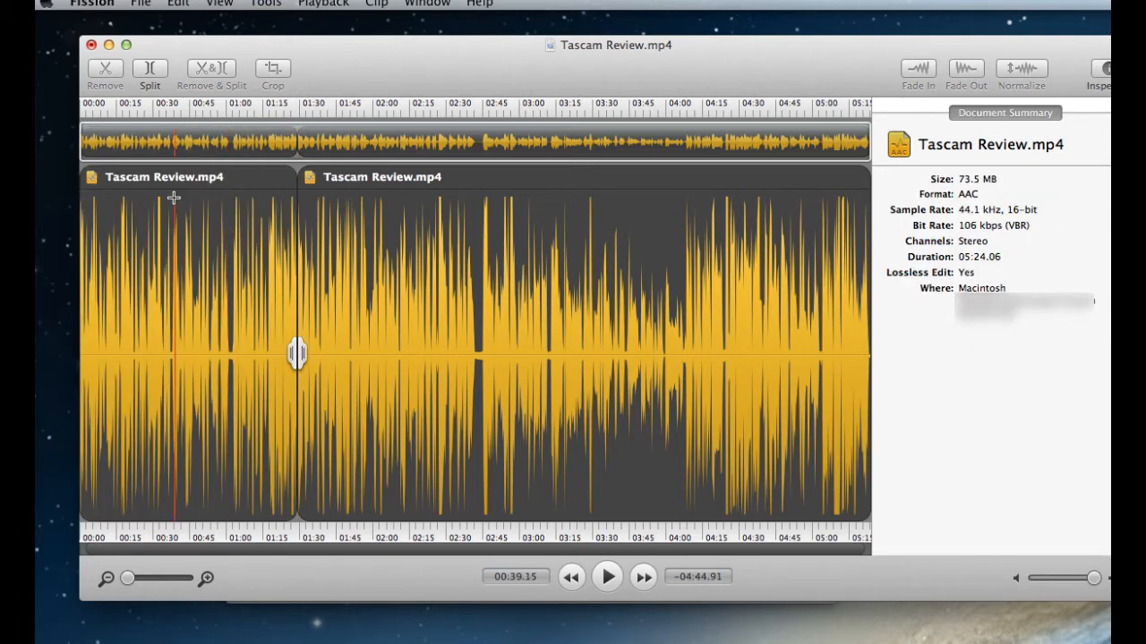
click(426, 224)
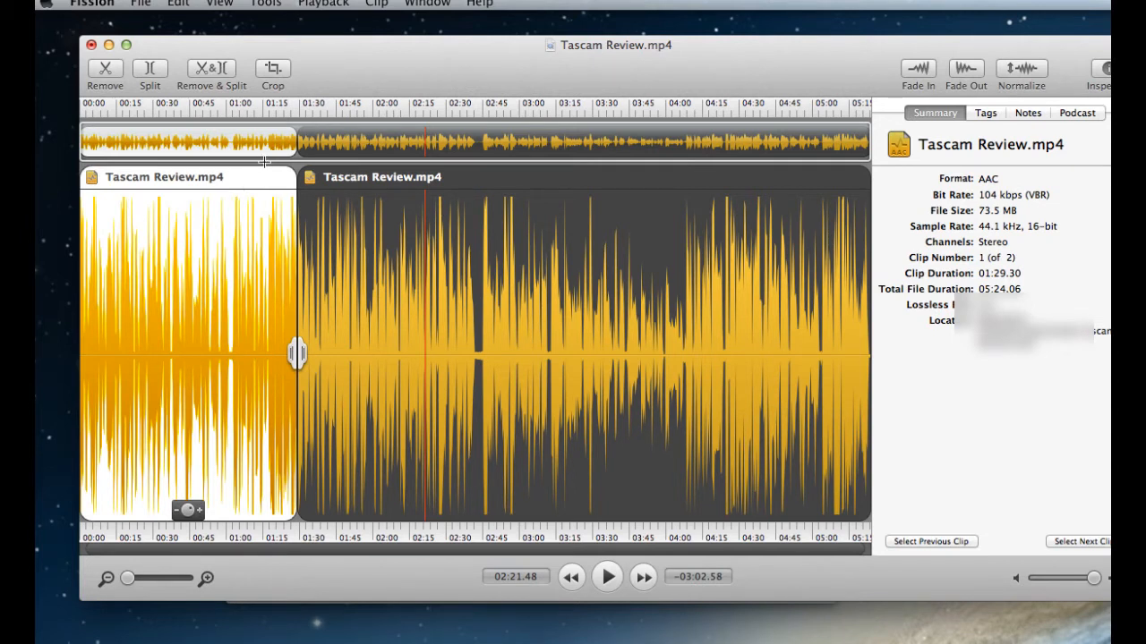
mouse_move(231, 185)
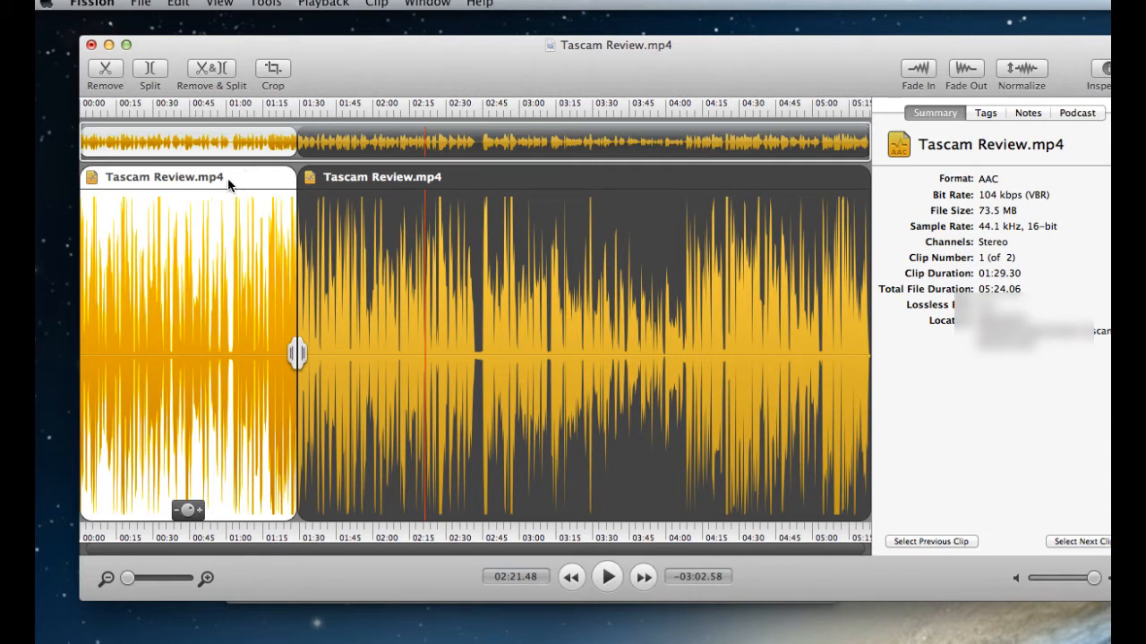
- Deselect, place the playhead at about 3:50 and split the audio into three clips
click(177, 4)
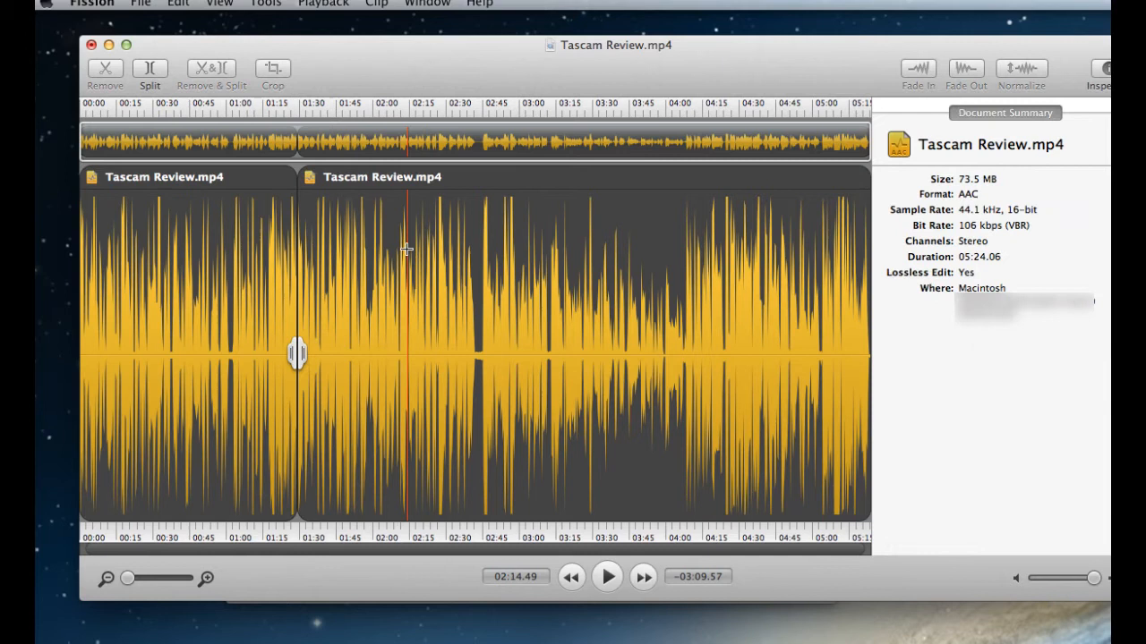
click(265, 4)
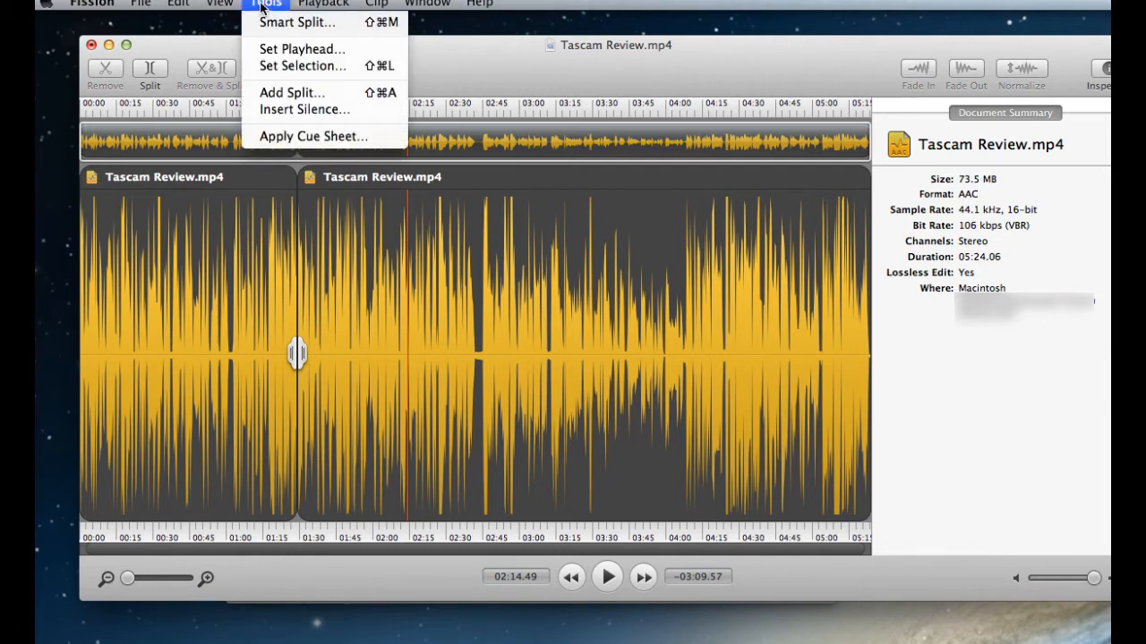
click(641, 140)
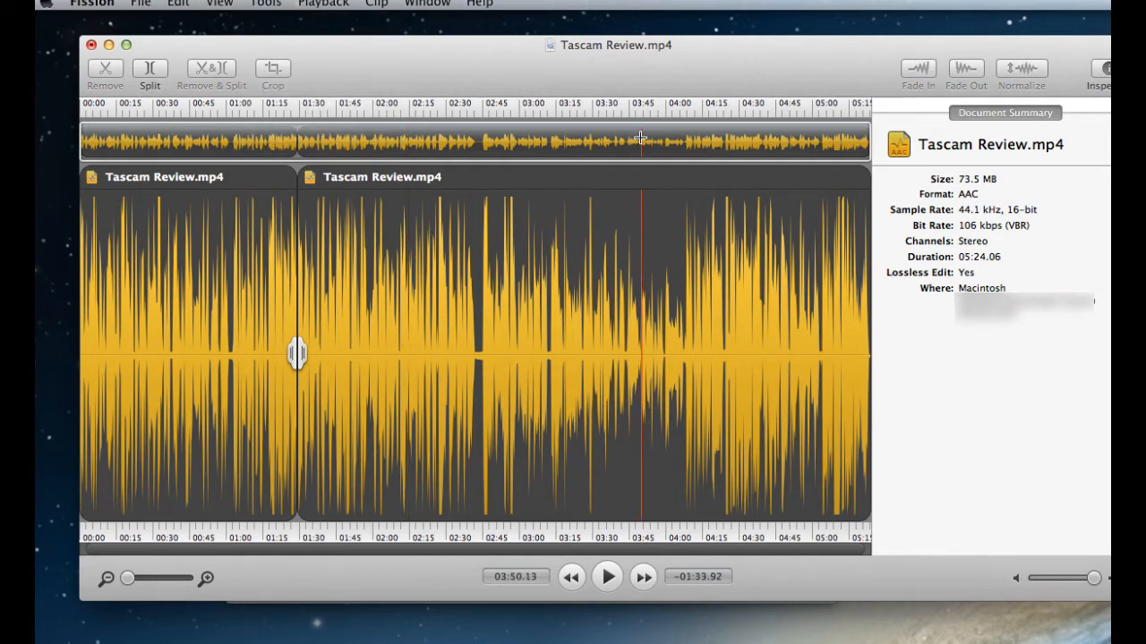
click(179, 4)
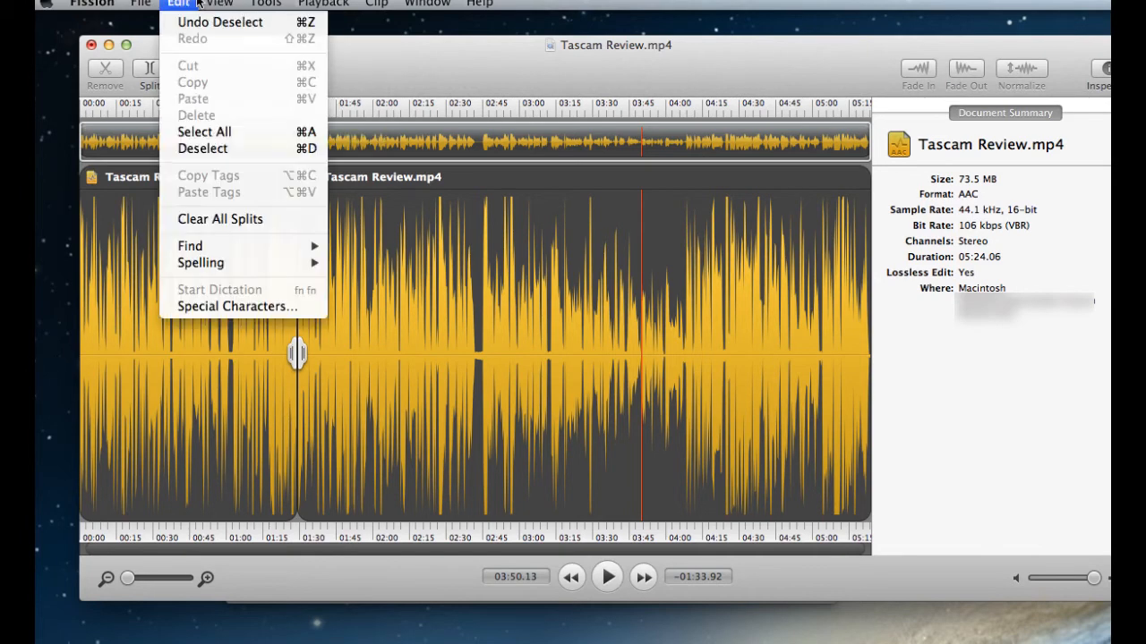
click(265, 3)
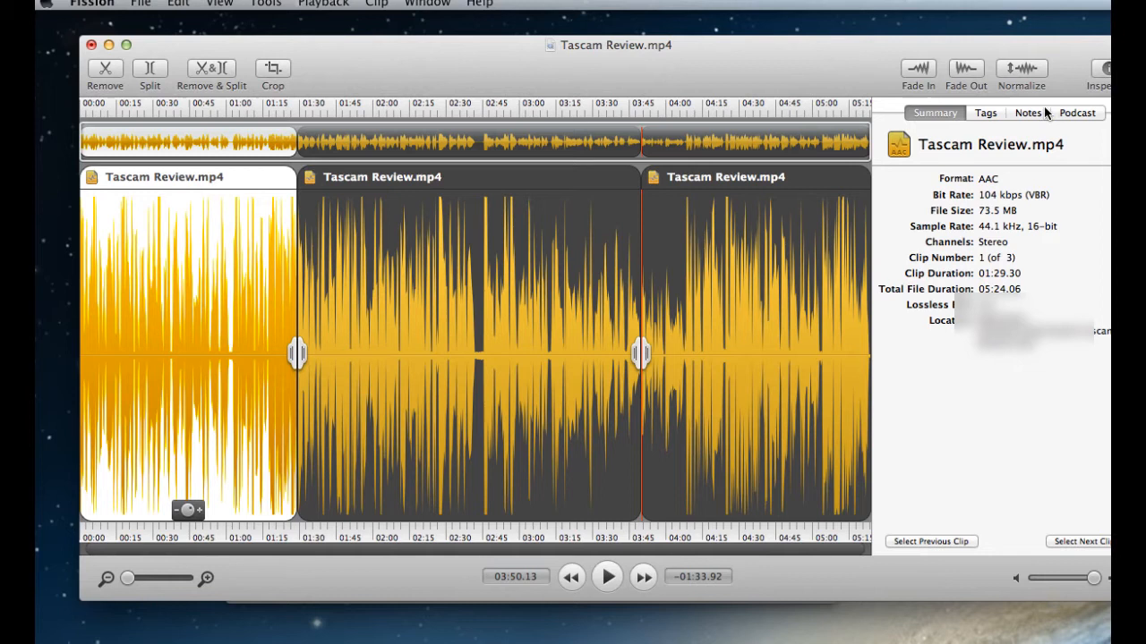
- Cycle the inspector through Tags, Summary and Podcast, ending on the first clip's Tags page
click(985, 113)
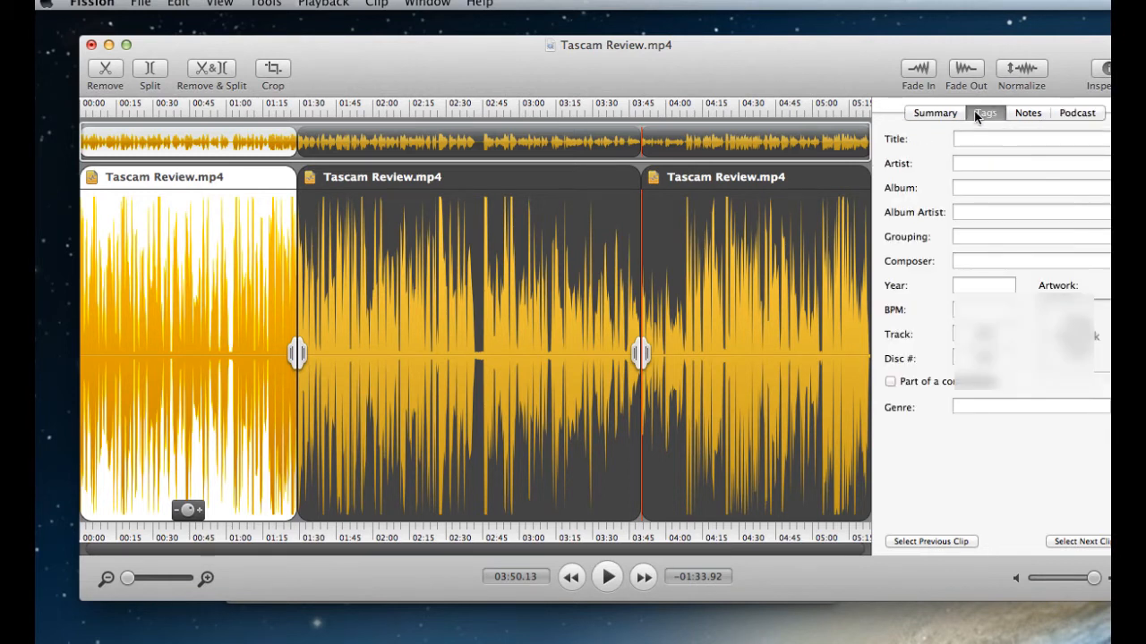
click(935, 113)
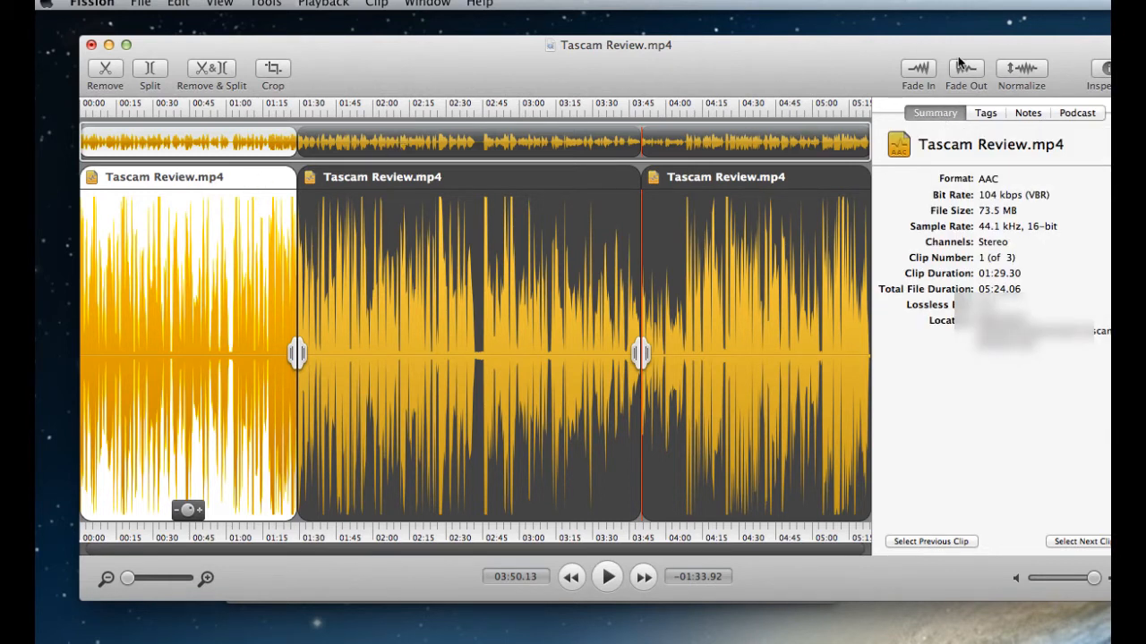
click(985, 113)
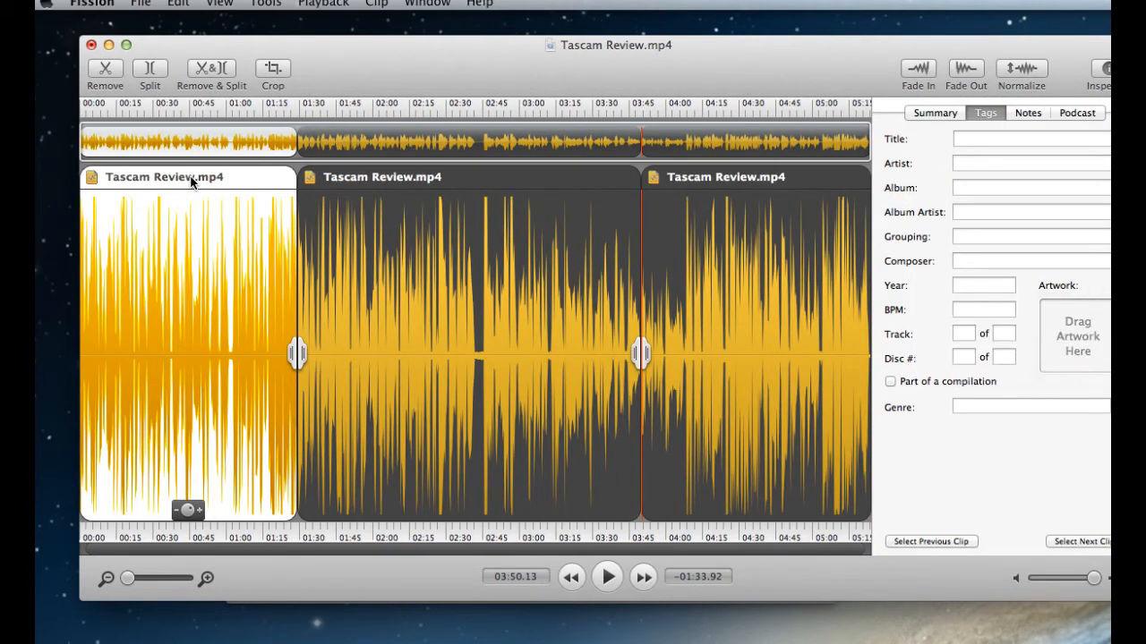
mouse_move(234, 190)
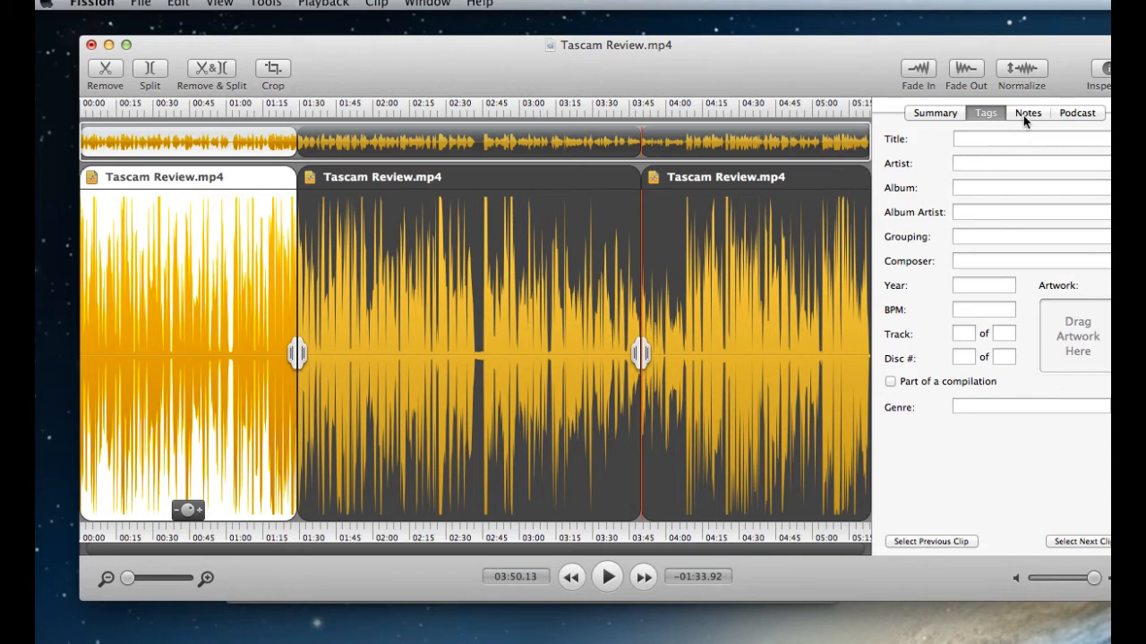
click(1078, 113)
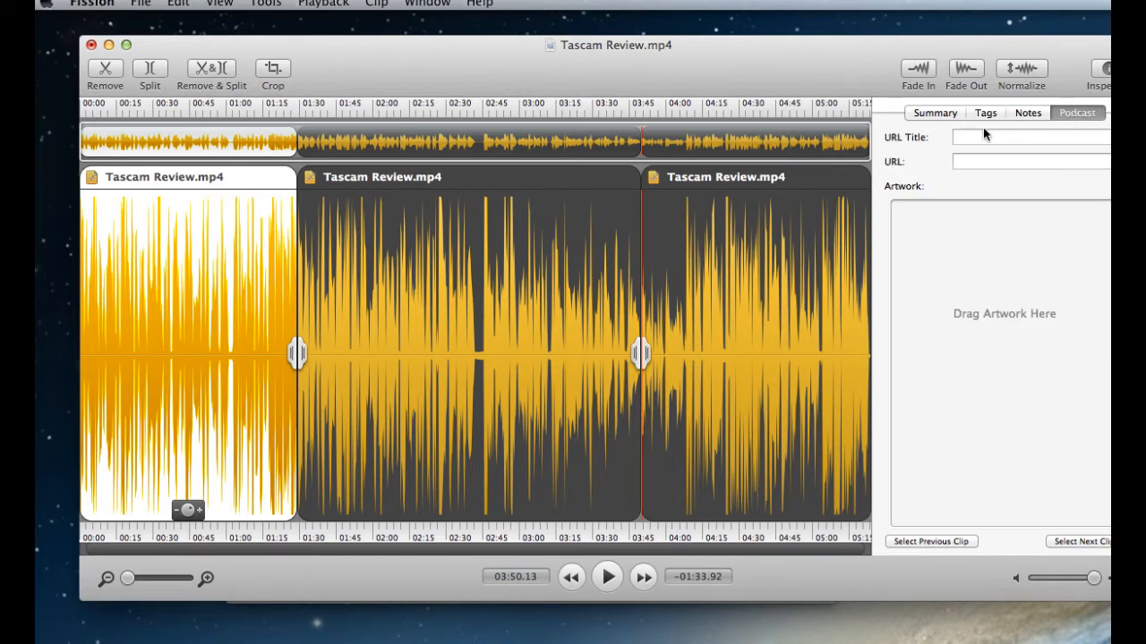
mouse_move(981, 129)
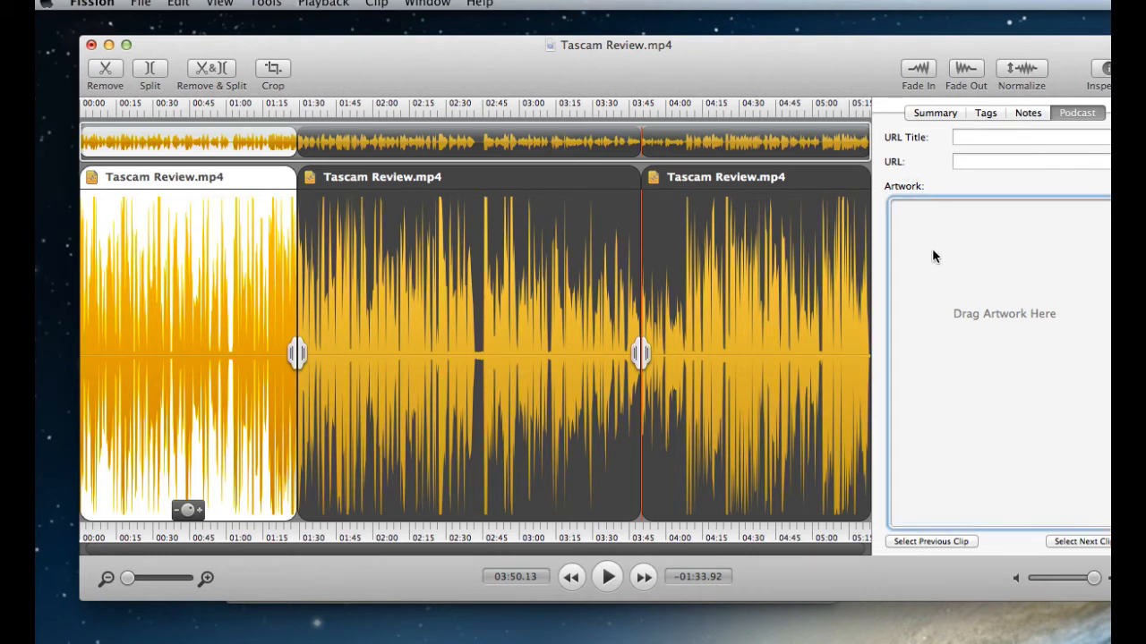
click(985, 112)
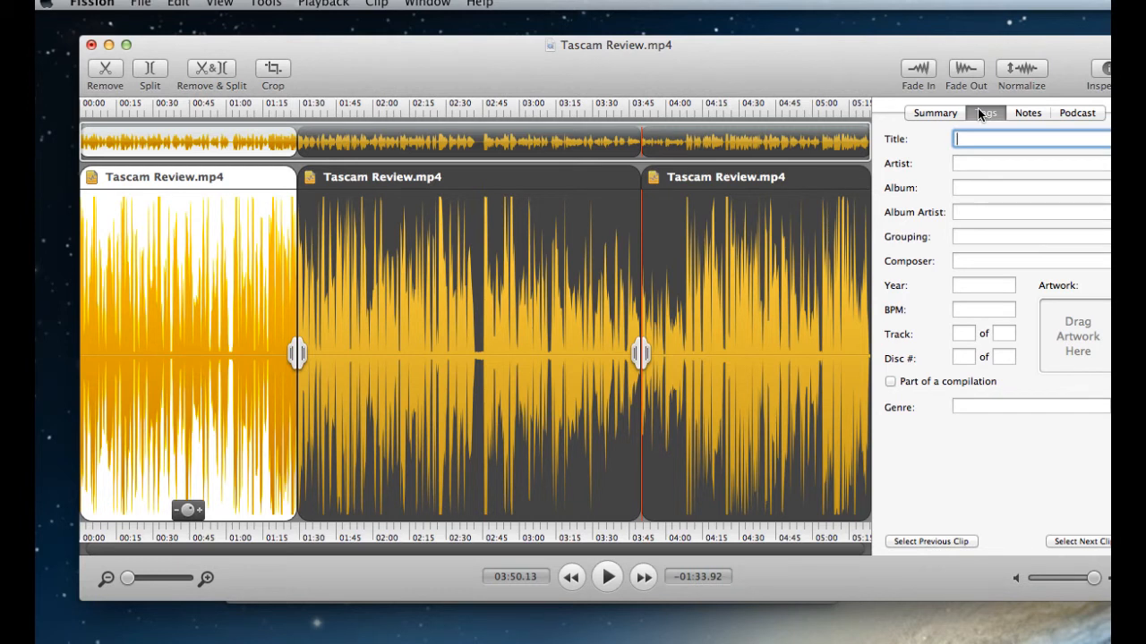
- Title the first clip Start, the middle clip second and the last clip third
text(Start)
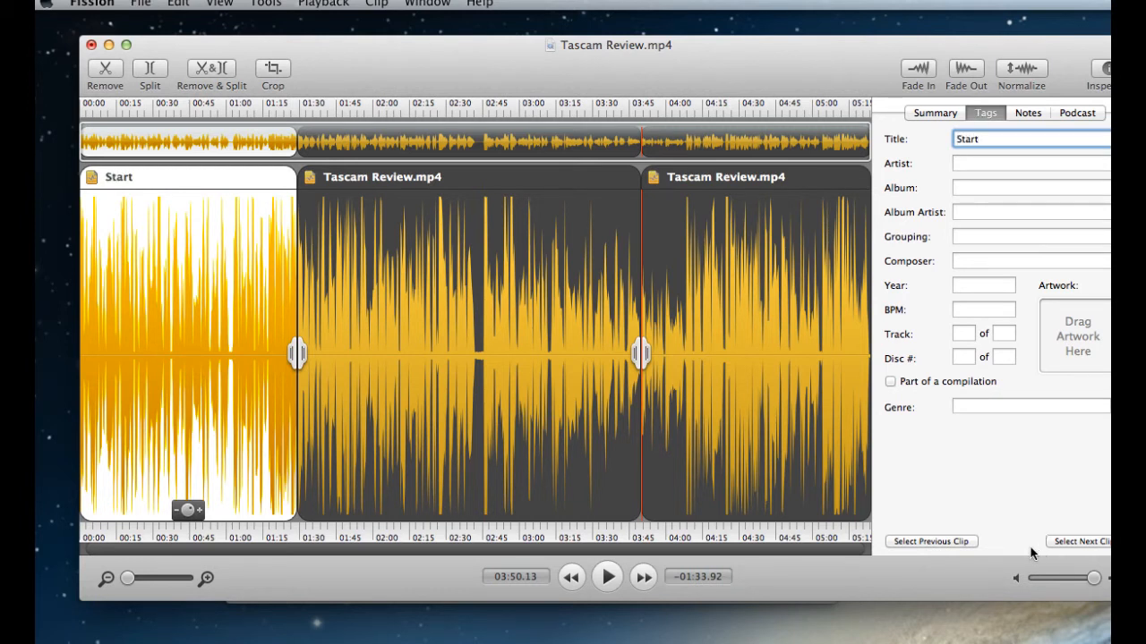
click(1078, 541)
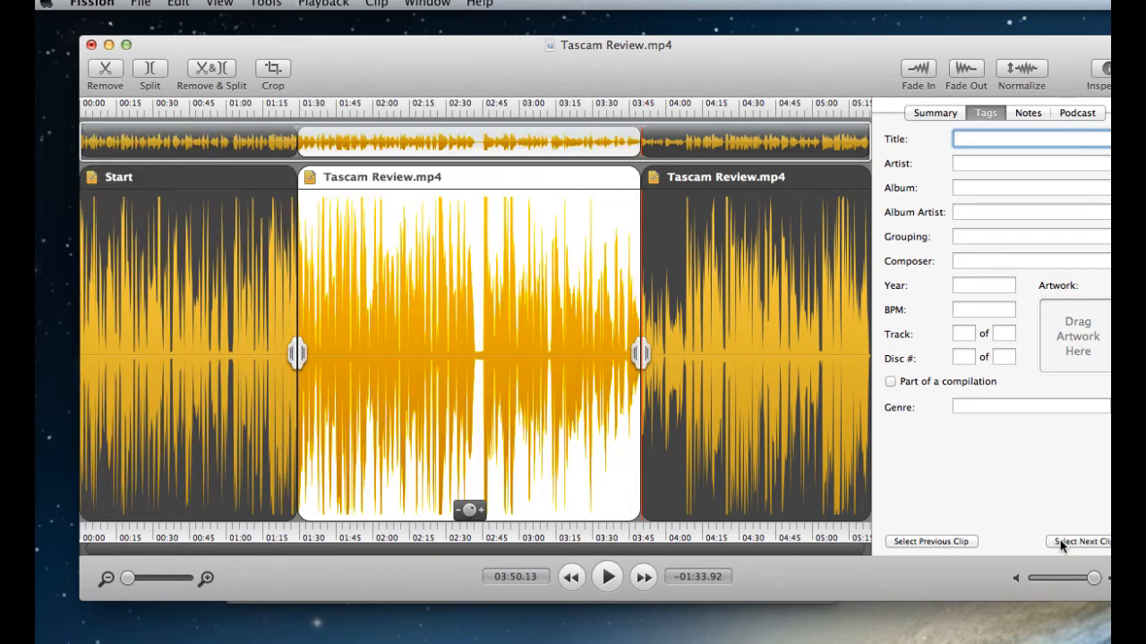
click(1029, 139)
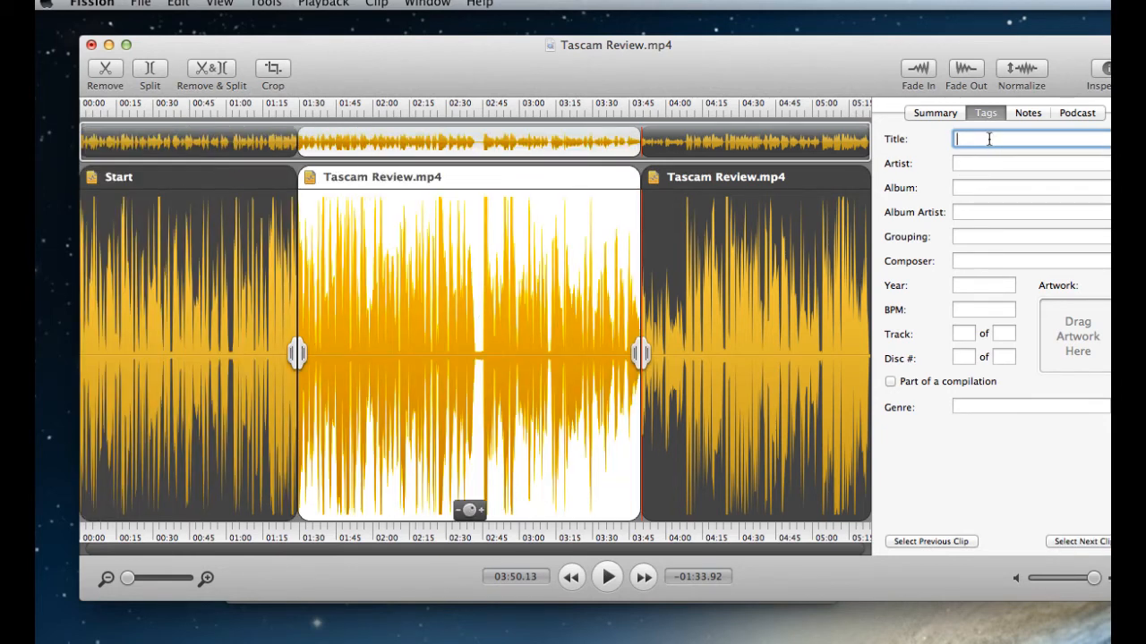
text(second)
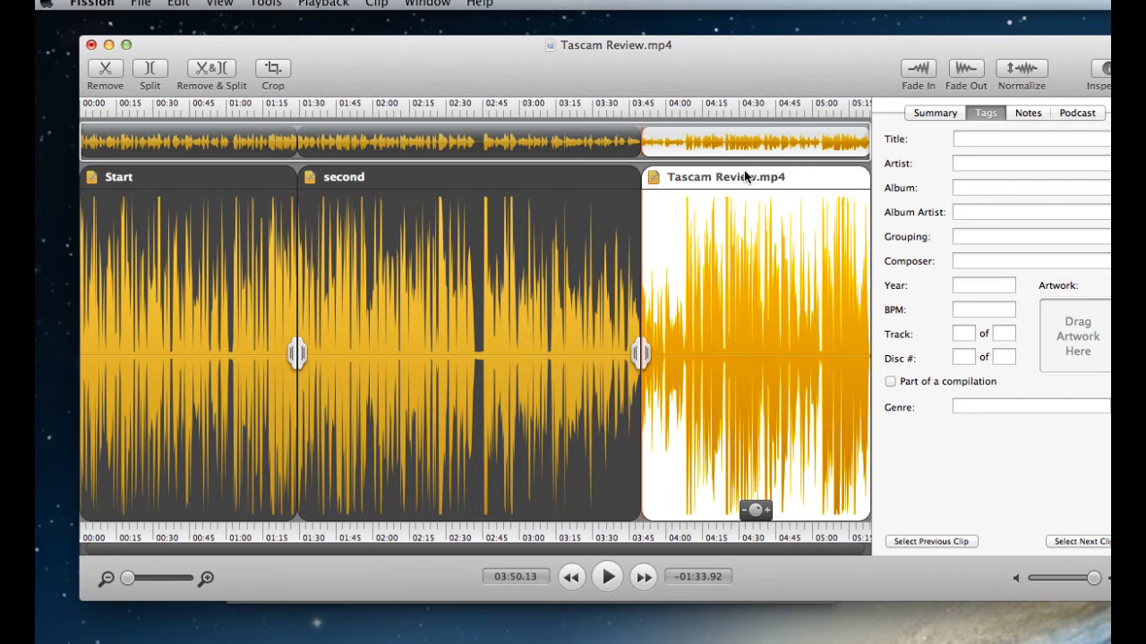
click(1029, 140)
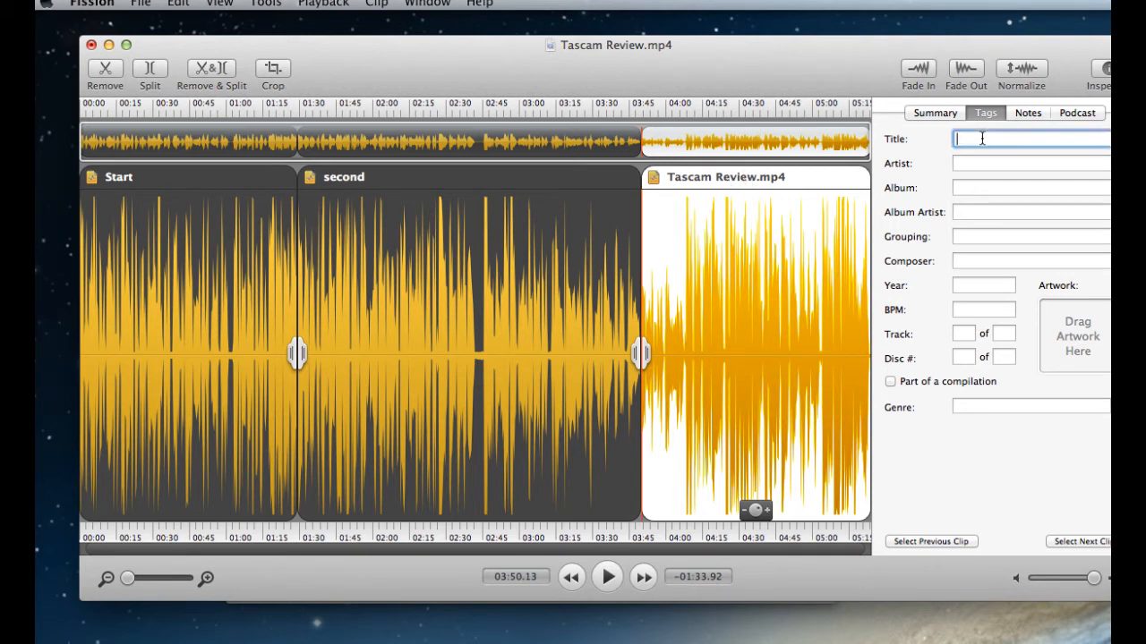
text(third)
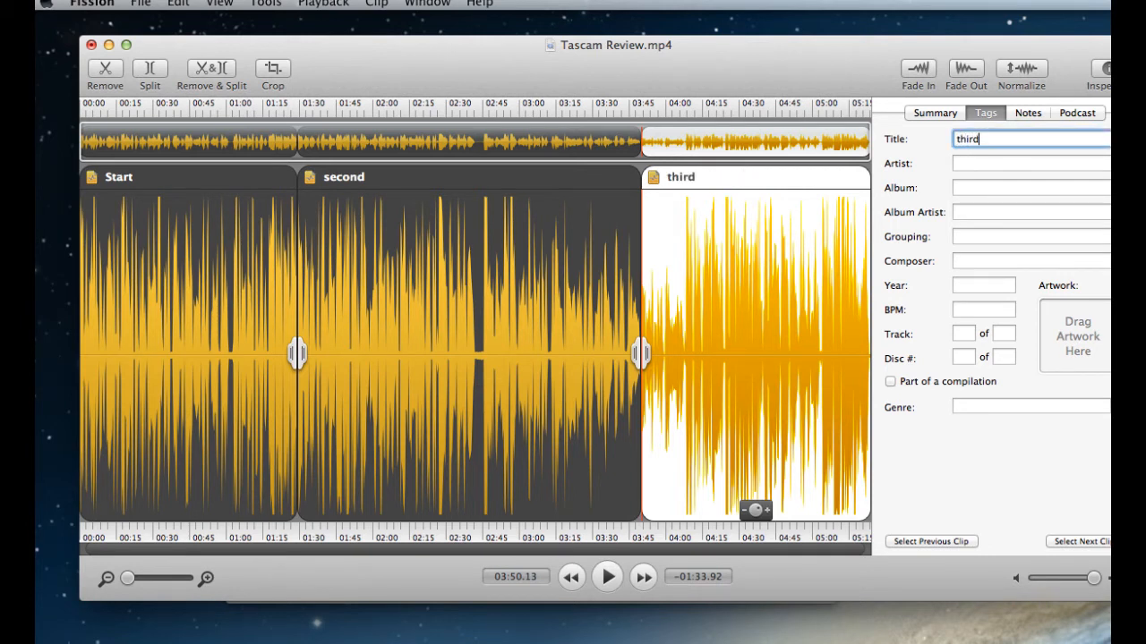
- Cycle back to the Start clip and look over its Artist field, Notes page and the file summary
click(1077, 540)
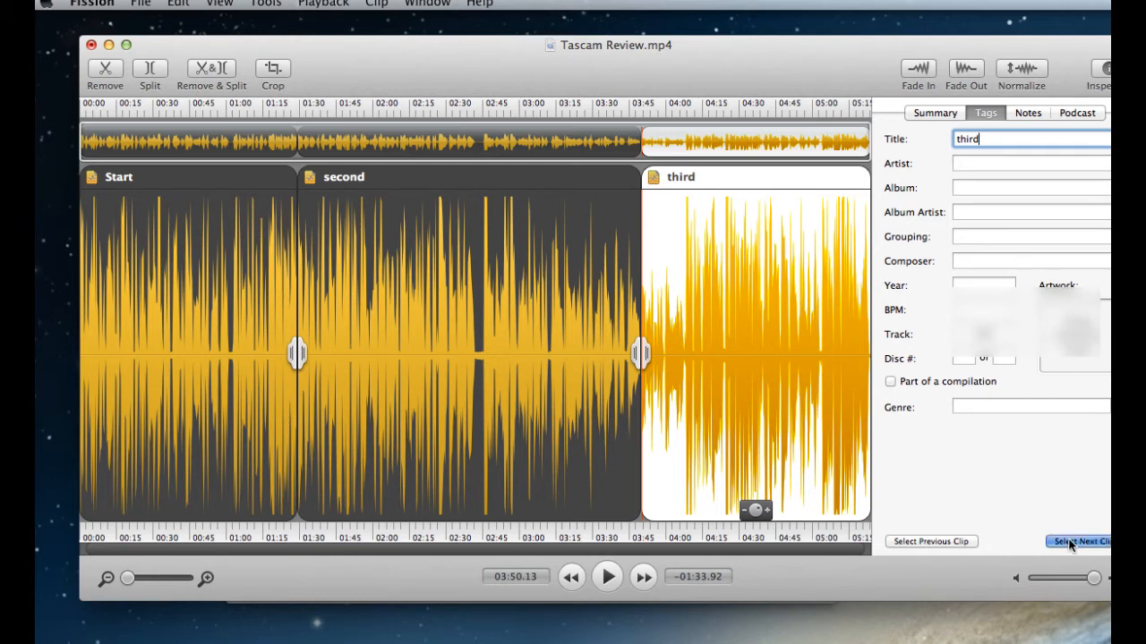
click(1078, 541)
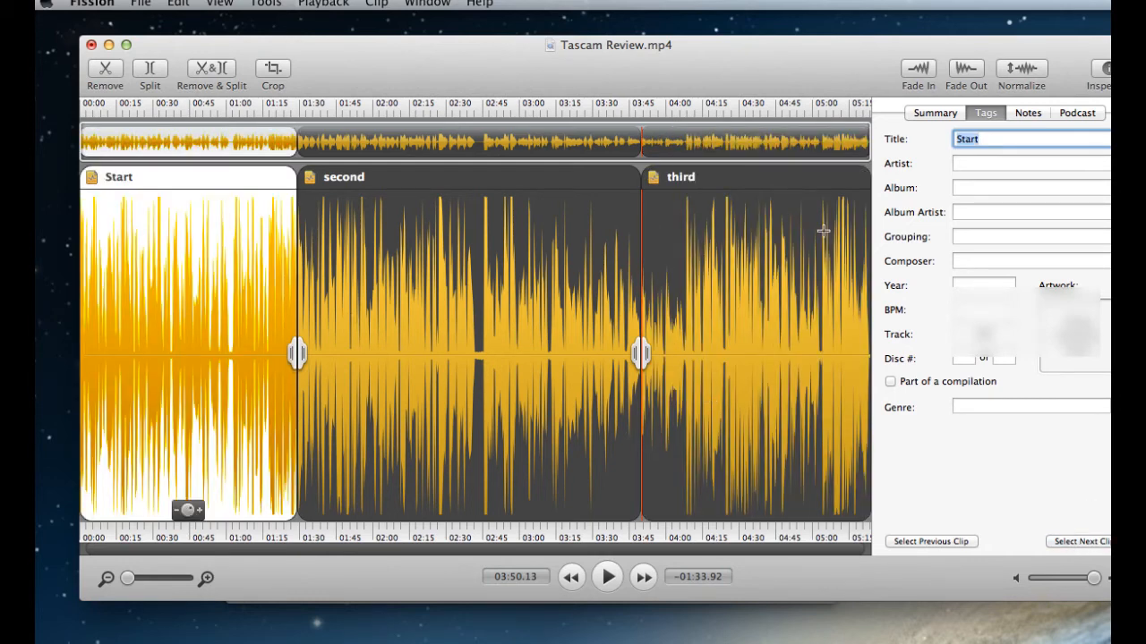
click(1030, 163)
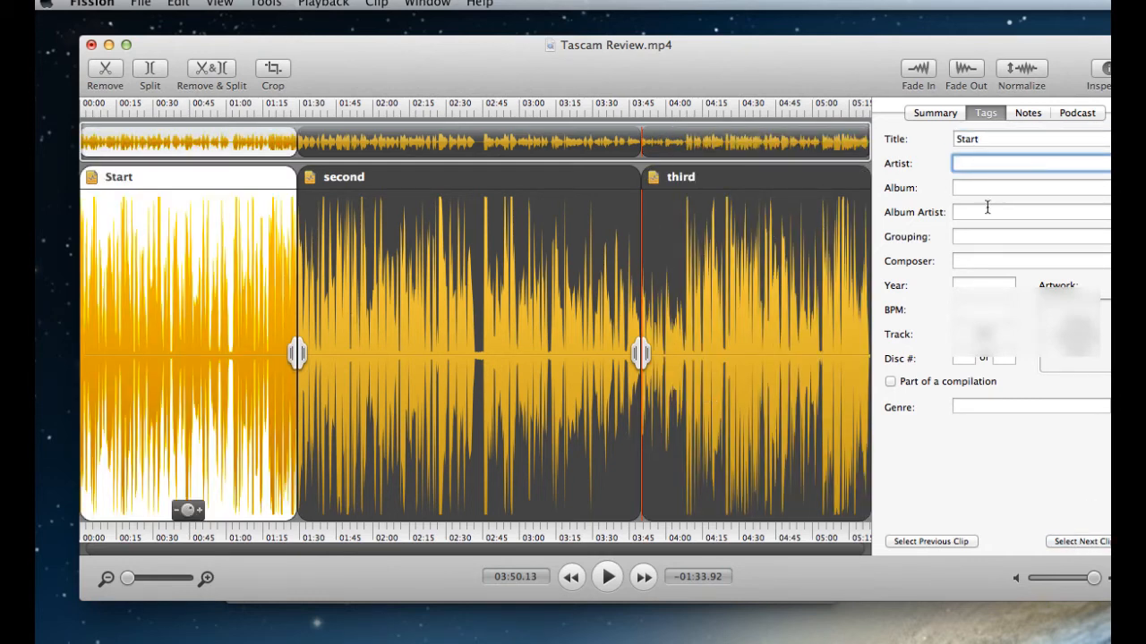
click(1028, 111)
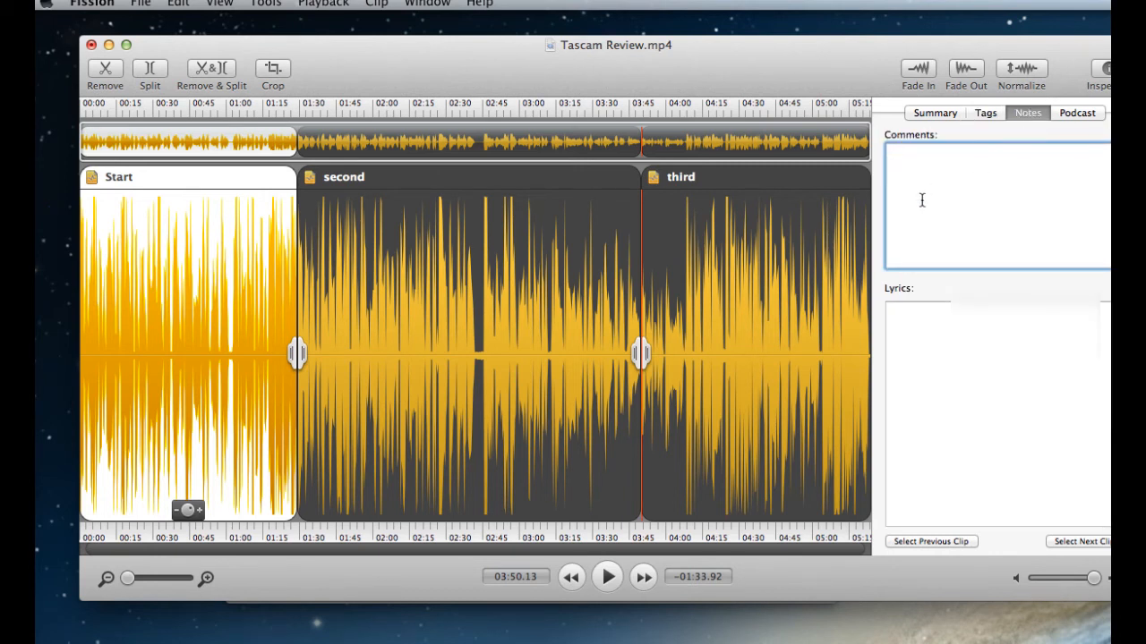
click(935, 113)
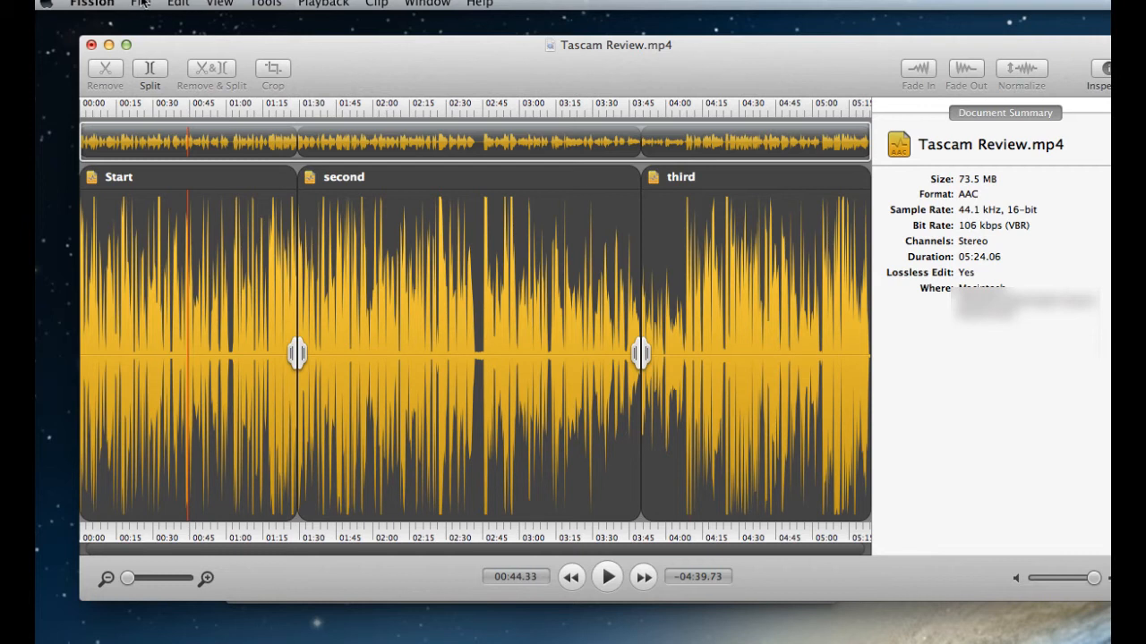
- Select roughly 0:58 to 1:06 of the Start clip's waveform, checking the File menu around it
click(140, 4)
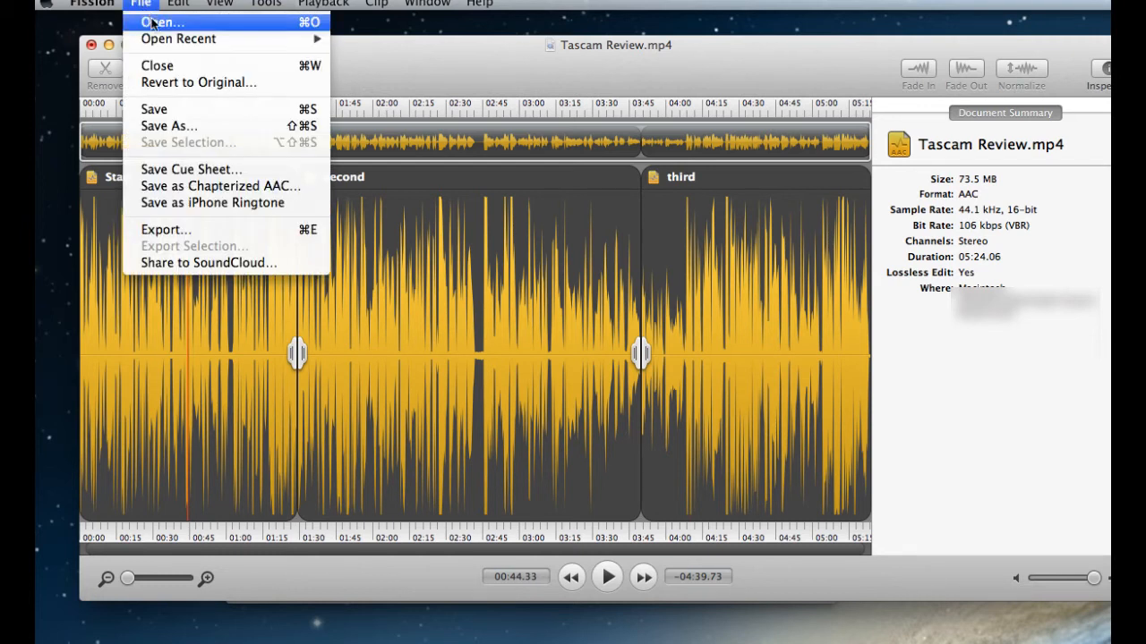
mouse_move(220, 184)
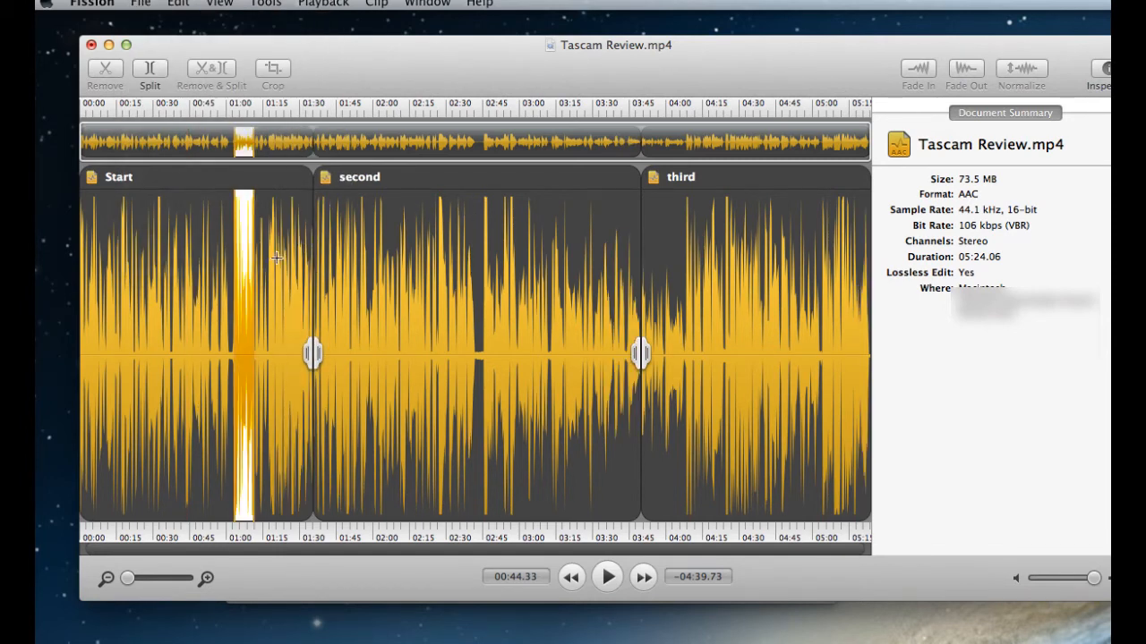
drag(247, 358, 296, 358)
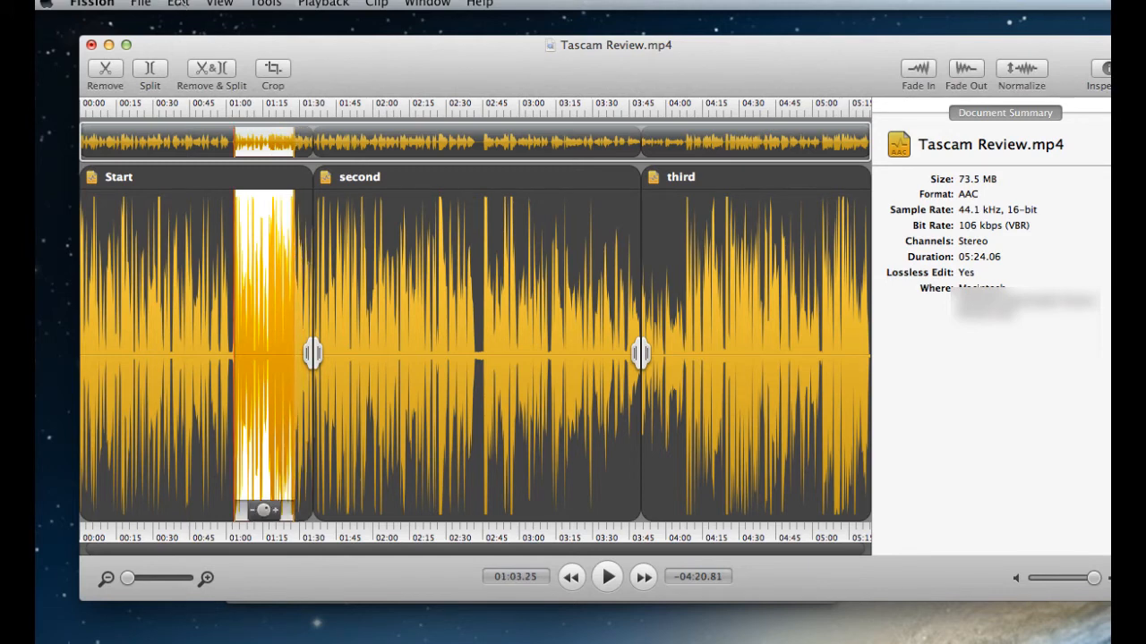
click(139, 4)
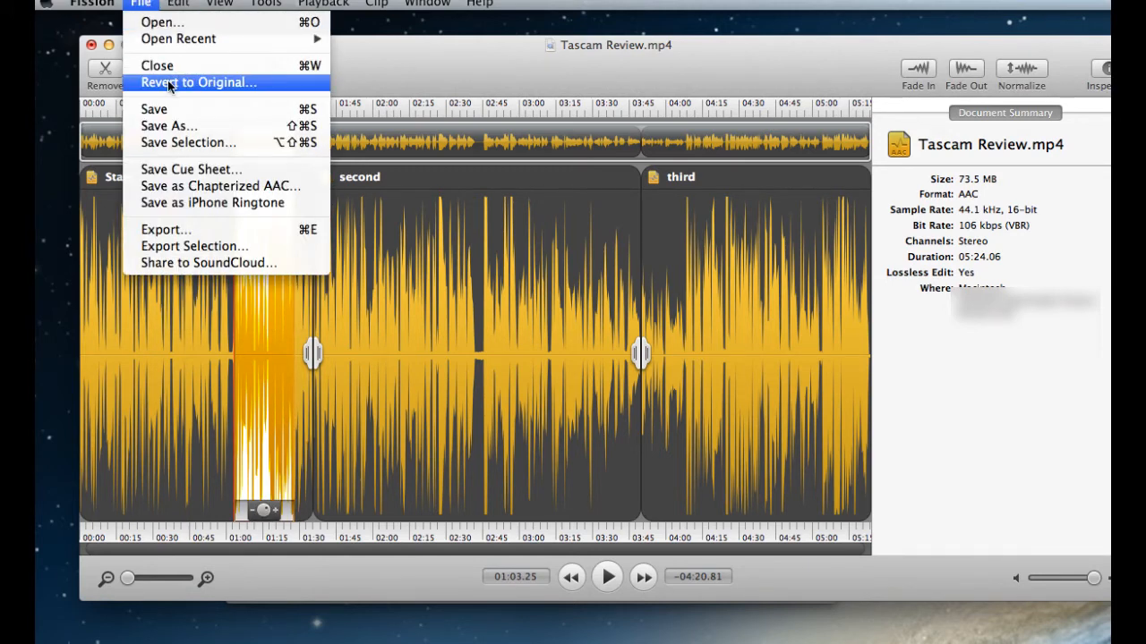
click(199, 82)
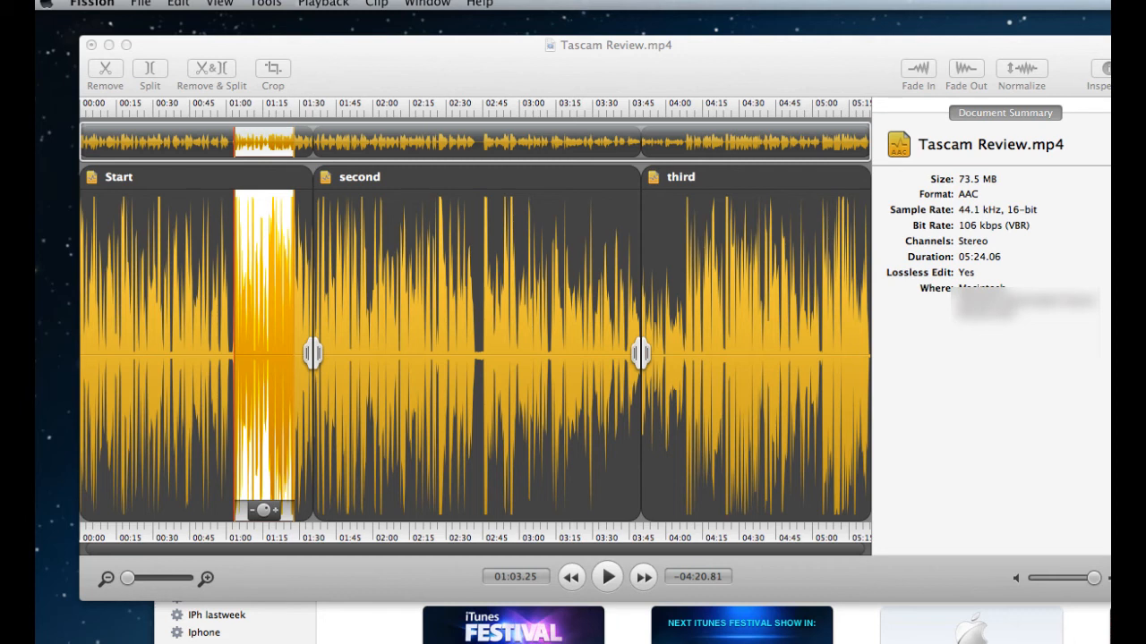
mouse_move(340, 104)
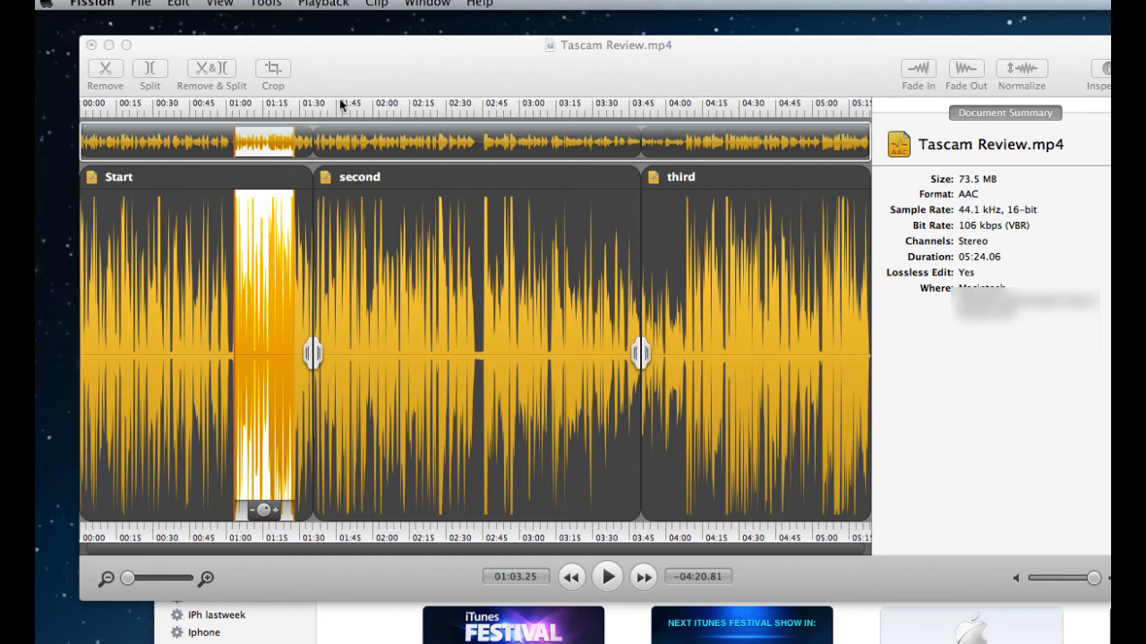
click(177, 3)
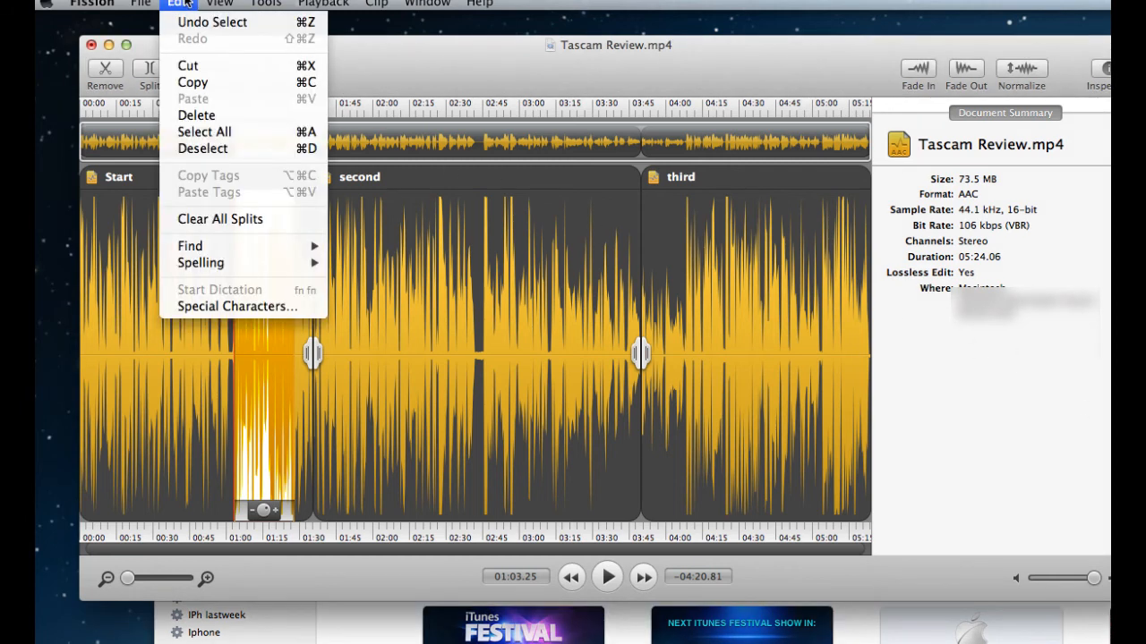
click(139, 3)
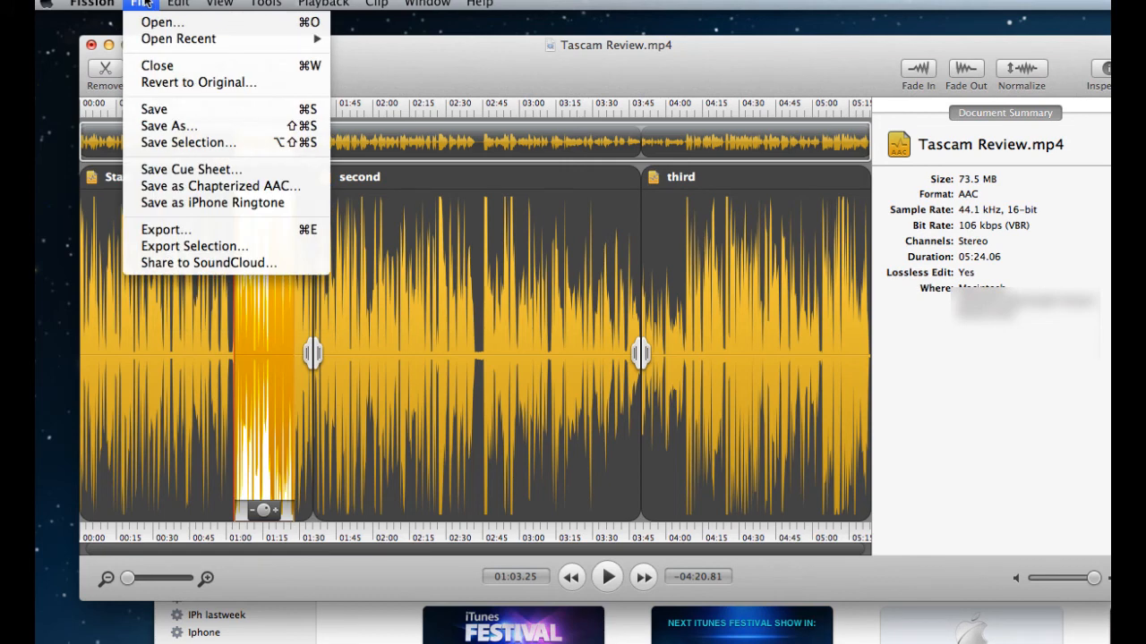
mouse_move(208, 262)
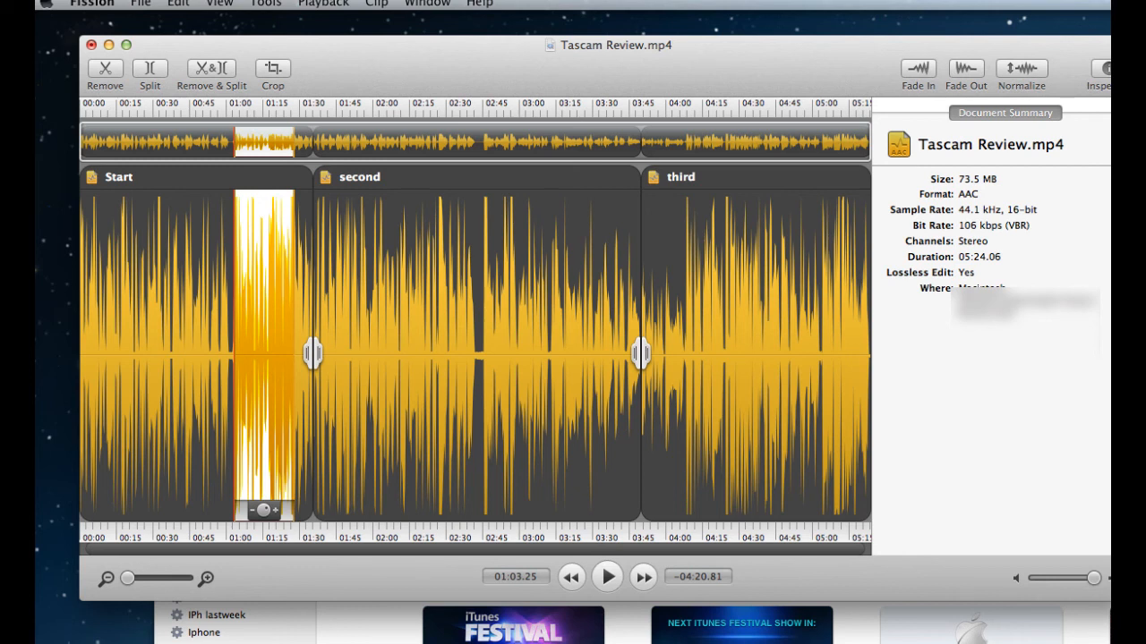
mouse_move(576, 411)
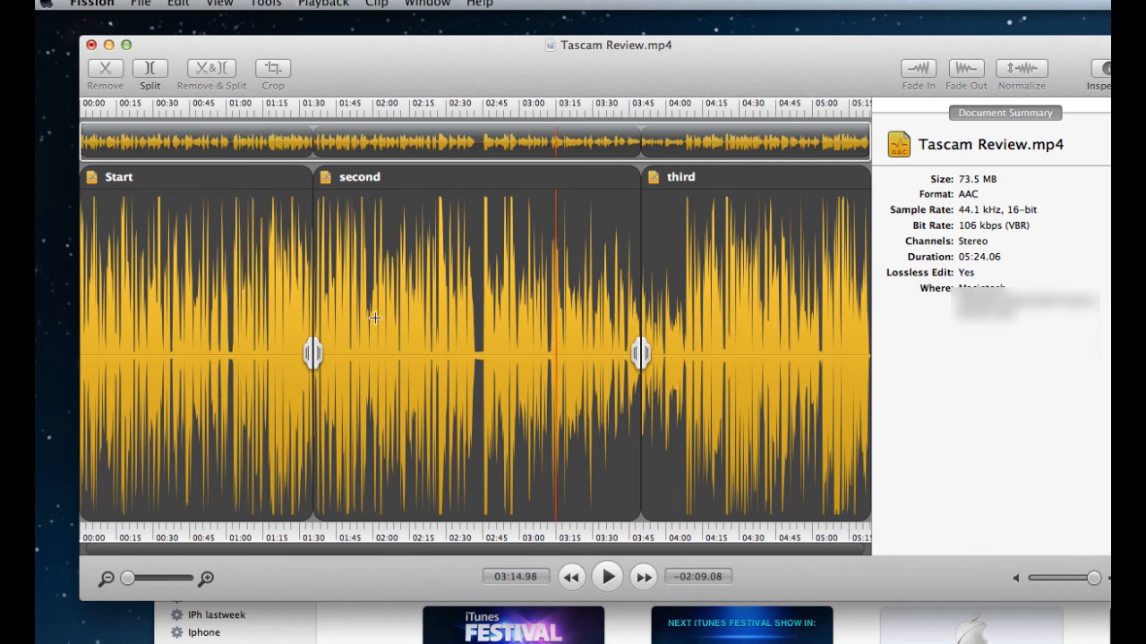
mouse_move(150, 273)
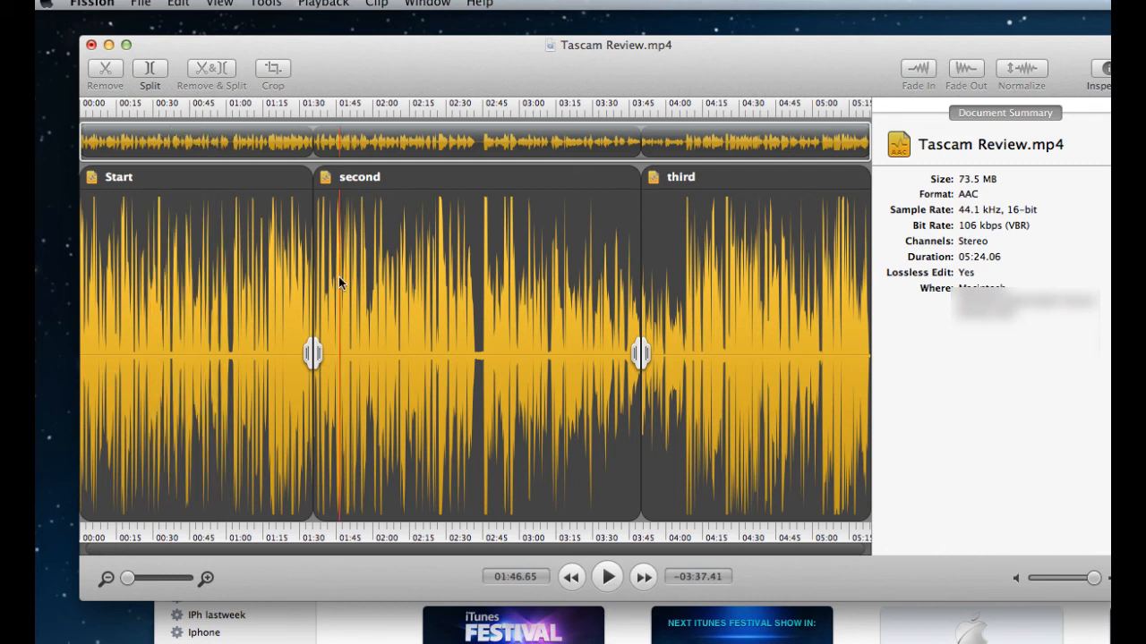
mouse_move(1020, 483)
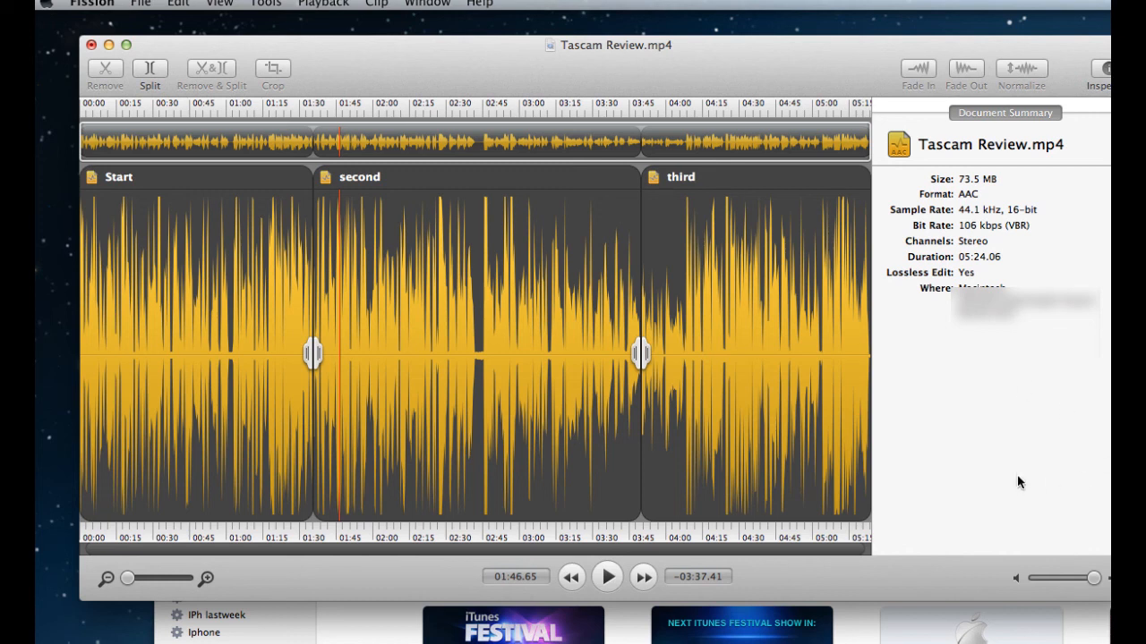
mouse_move(1053, 481)
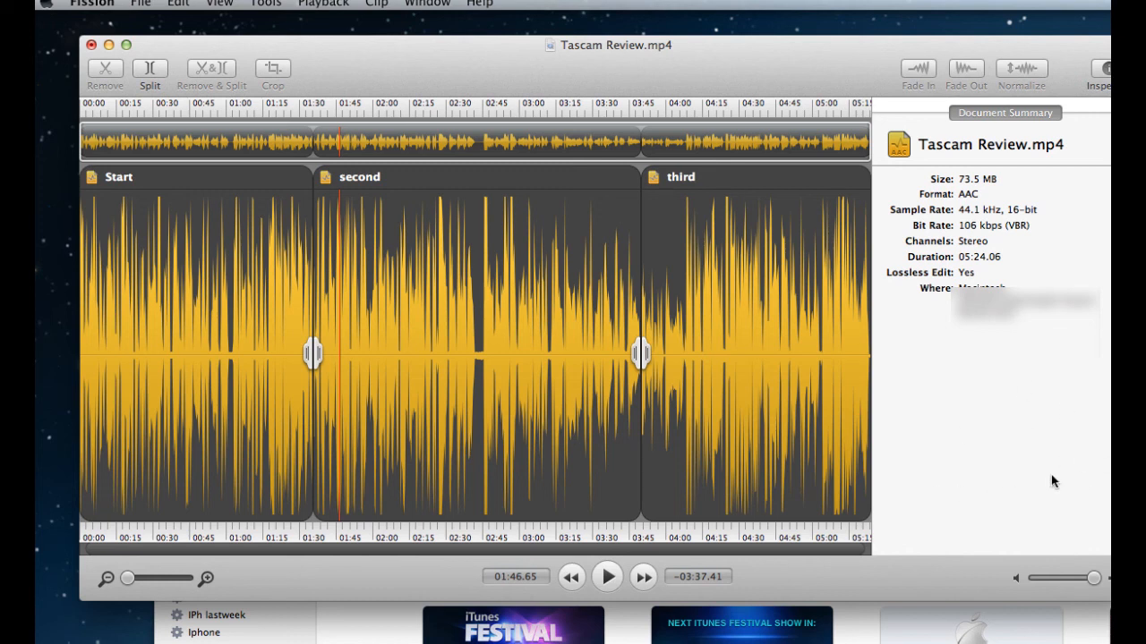
mouse_move(941, 444)
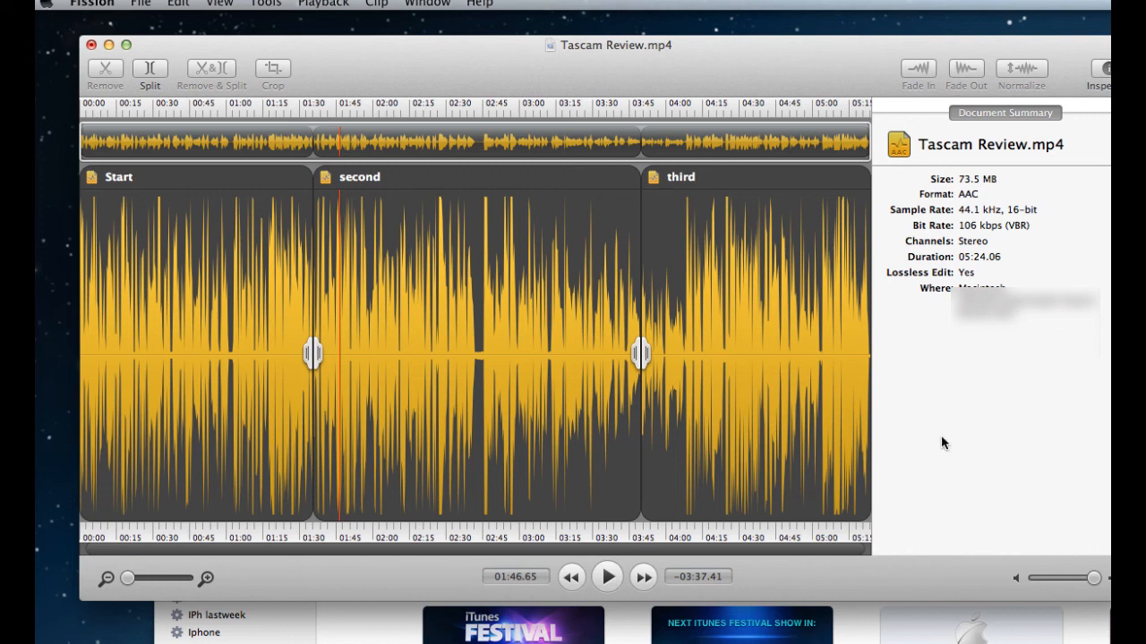